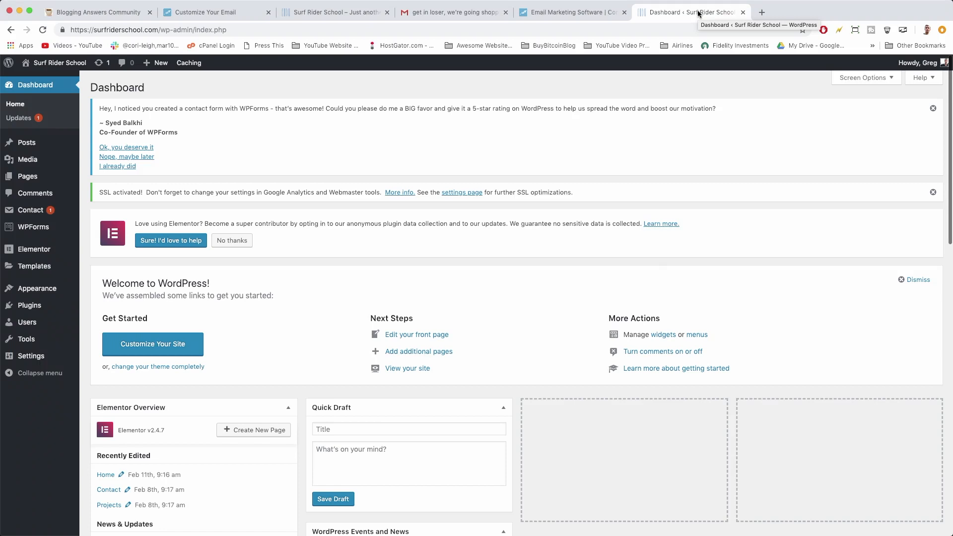
pyautogui.moveTo(350, 78)
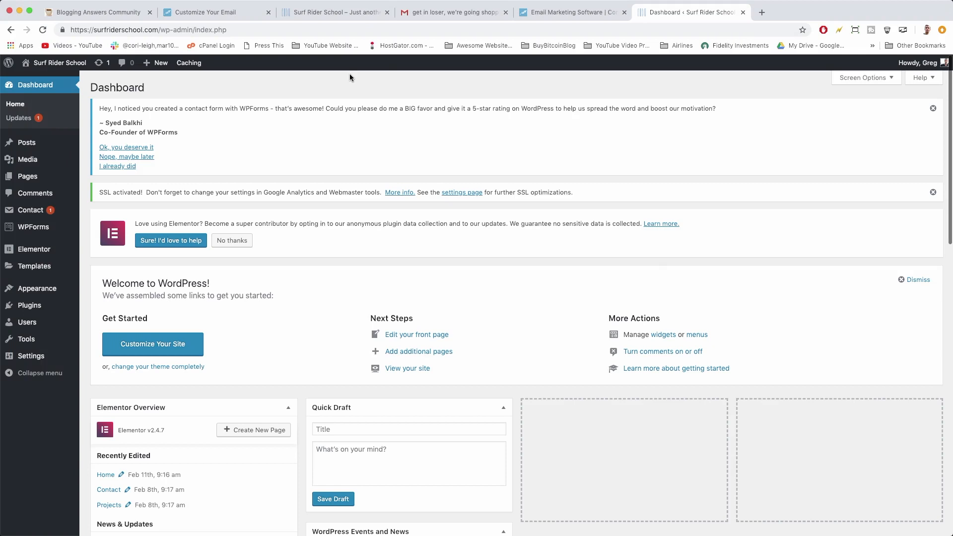
pyautogui.moveTo(531, 532)
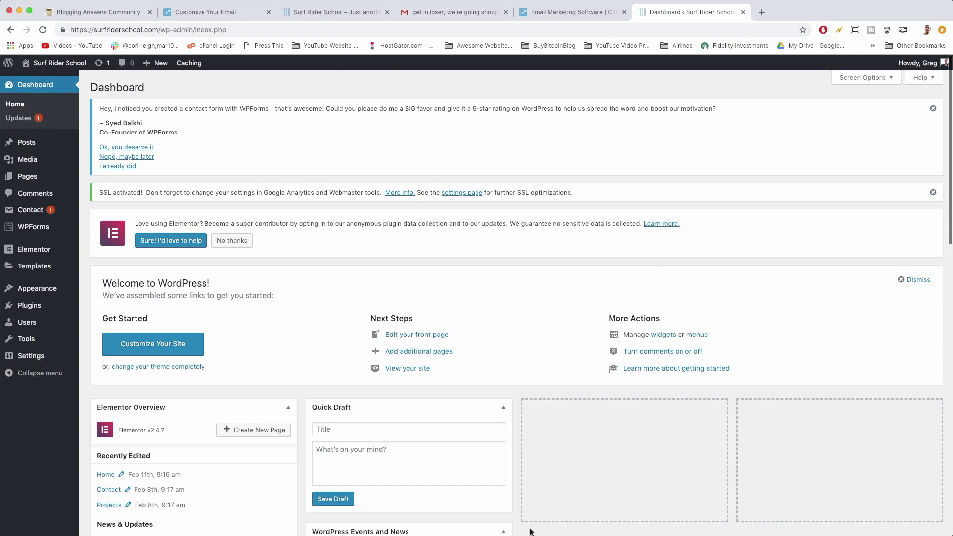
pyautogui.moveTo(561, 393)
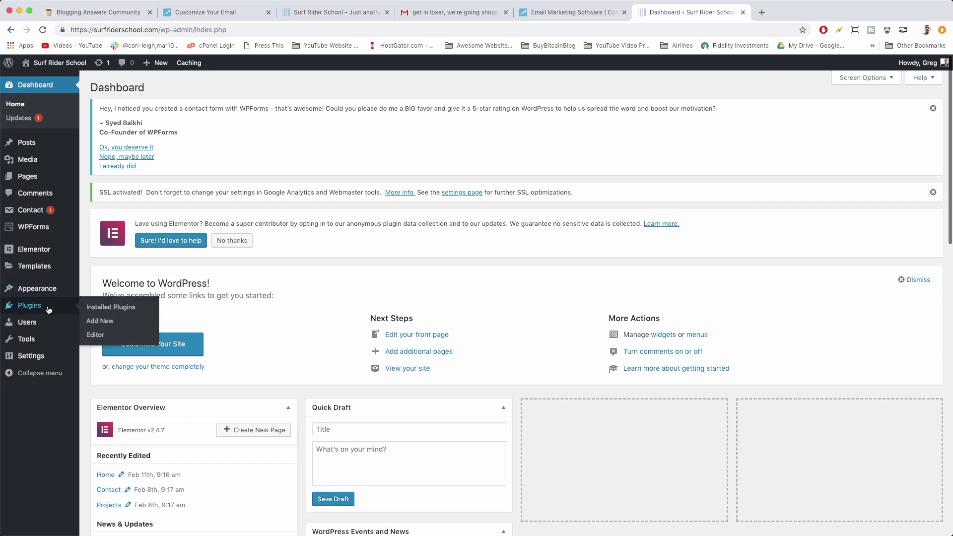
# Search the WordPress plugin directory for 'wp form' from Plugins > Add New
pyautogui.click(110, 306)
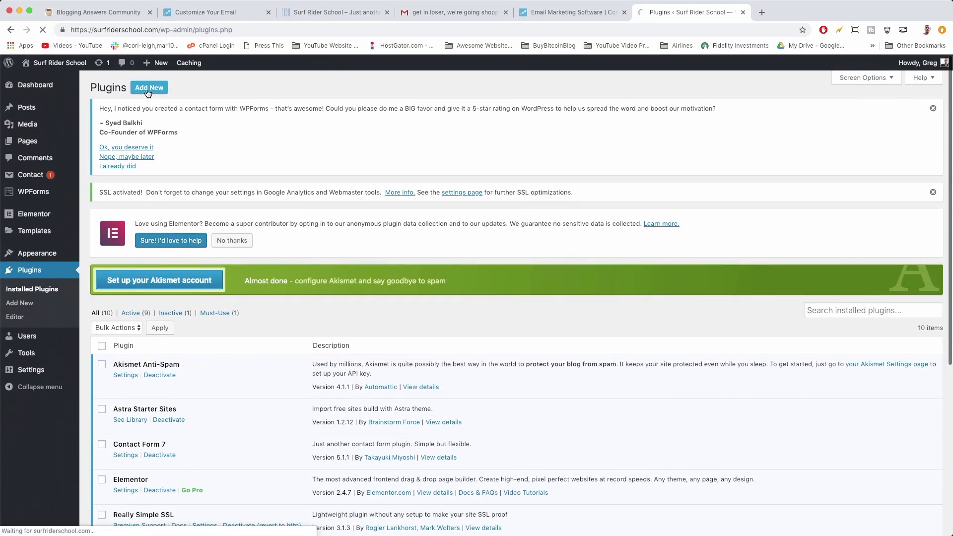
pyautogui.click(148, 87)
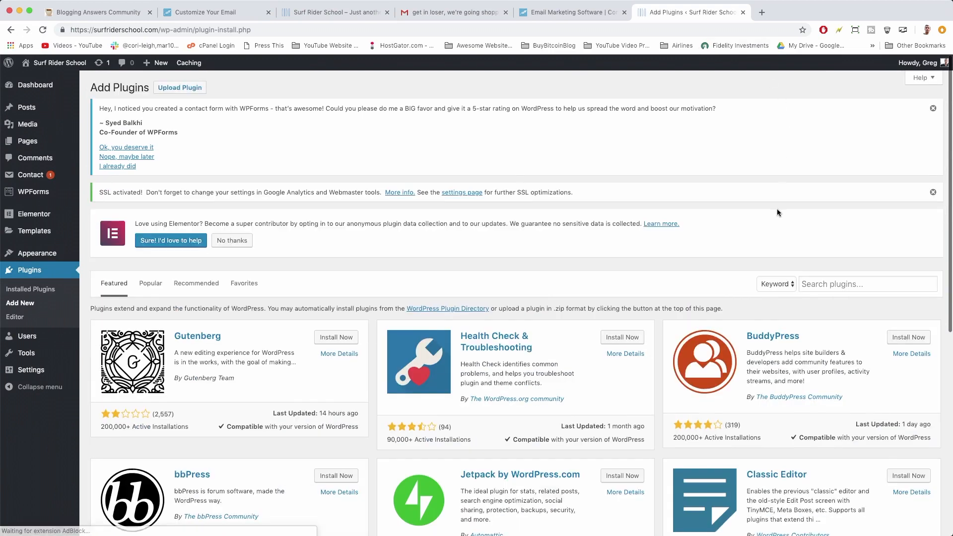
pyautogui.write('wp forms lite')
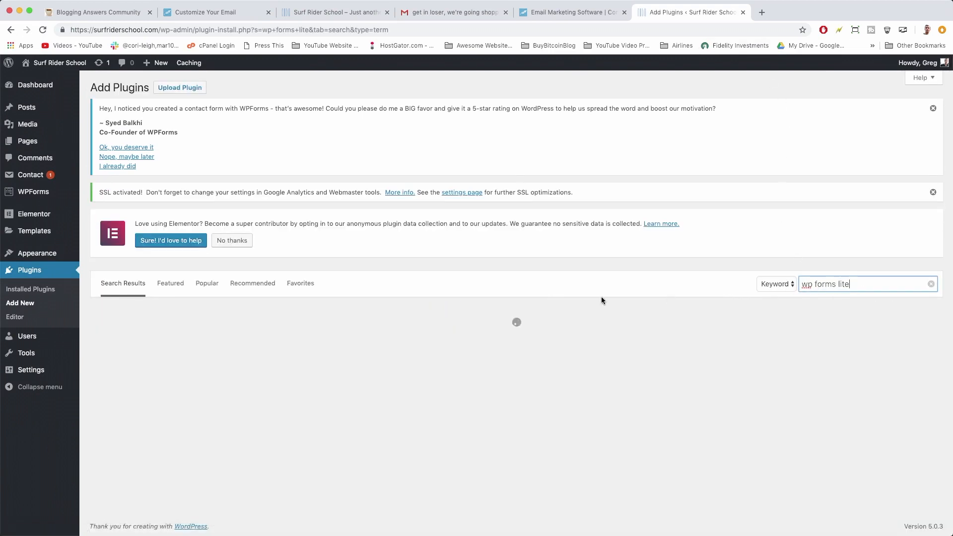
pyautogui.press('Return')
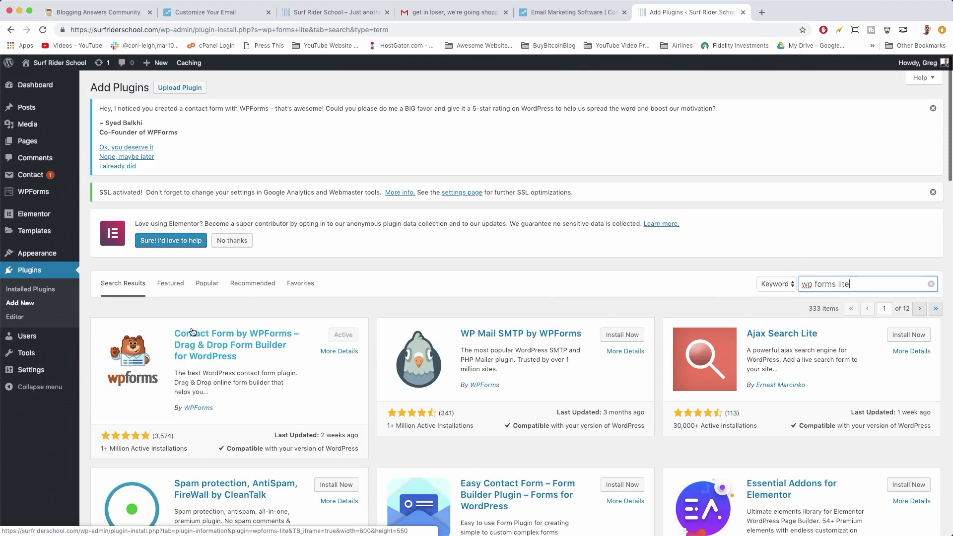
pyautogui.moveTo(259, 372)
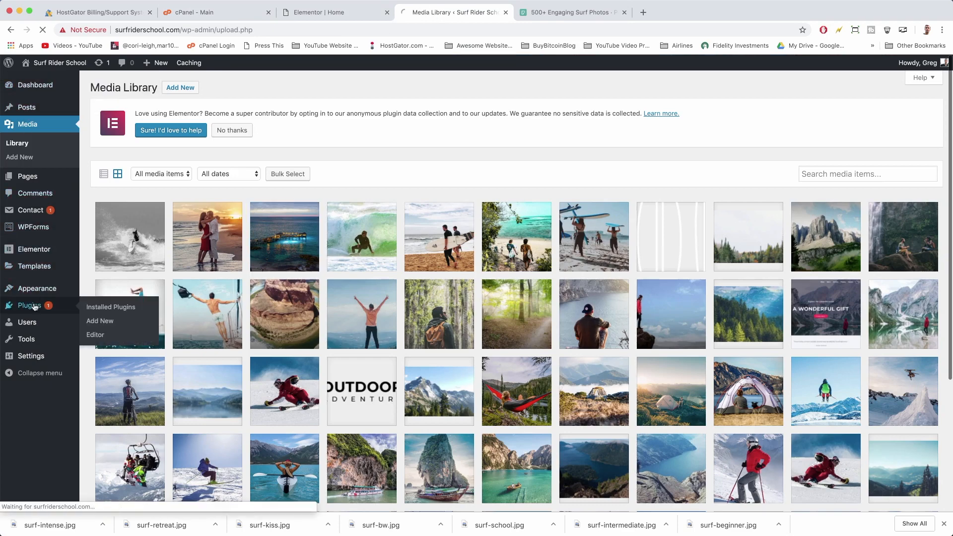
# Update WPForms Lite to version 1.5.1 and go to its Settings
pyautogui.click(111, 306)
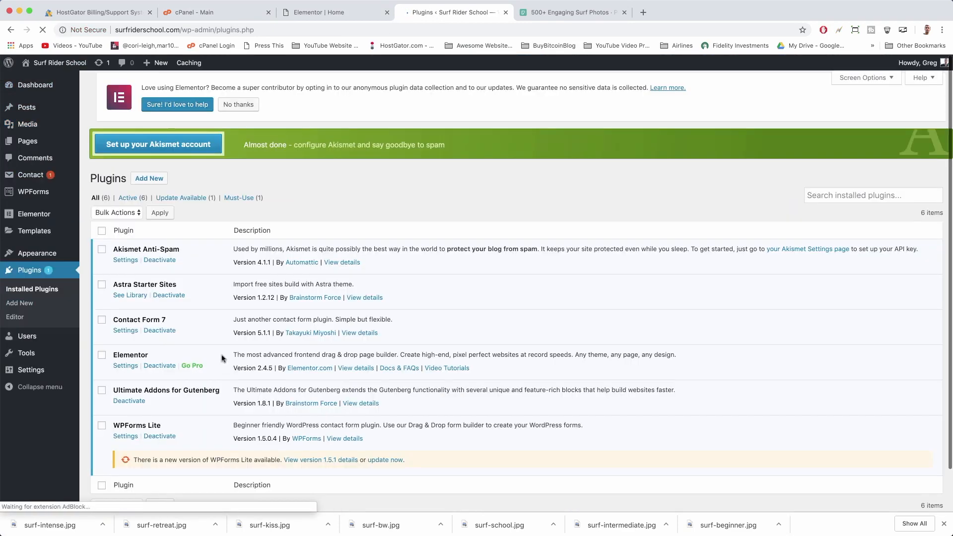
pyautogui.scroll(-3)
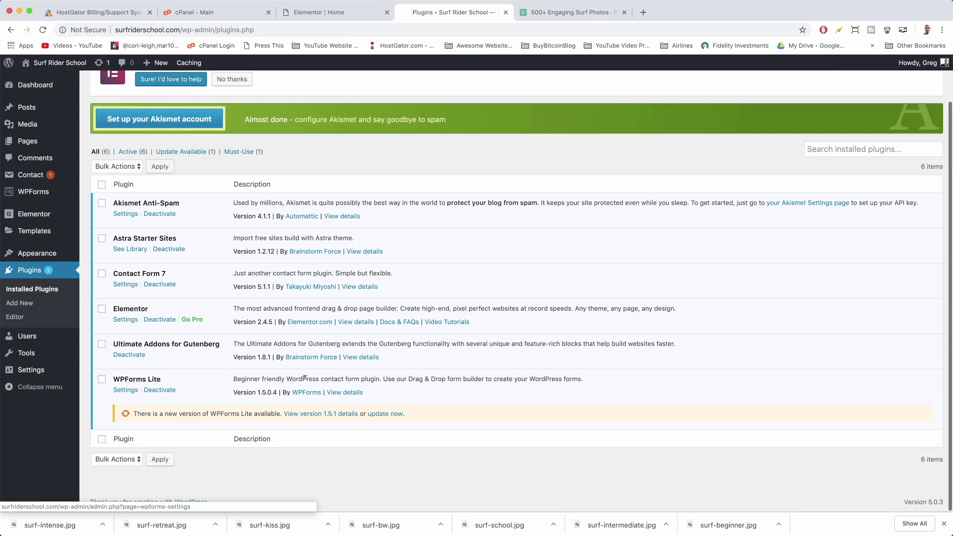
pyautogui.click(384, 414)
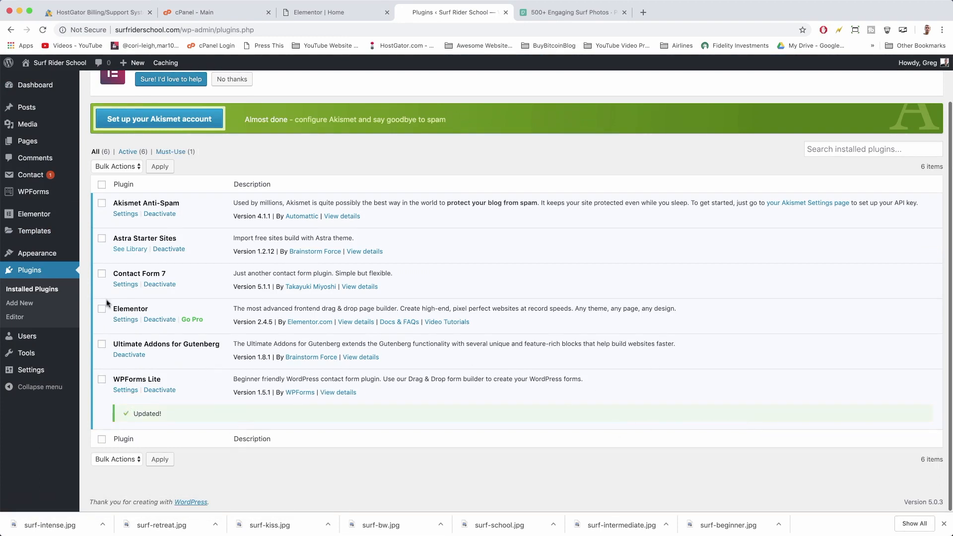
pyautogui.click(125, 390)
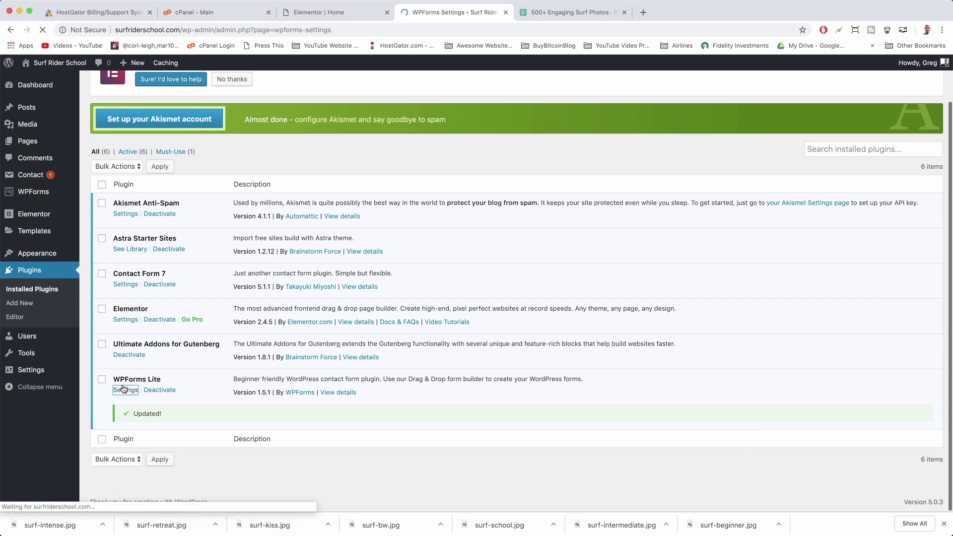
# Look through the WPForms General and Email settings tabs, then begin a new form
pyautogui.click(125, 390)
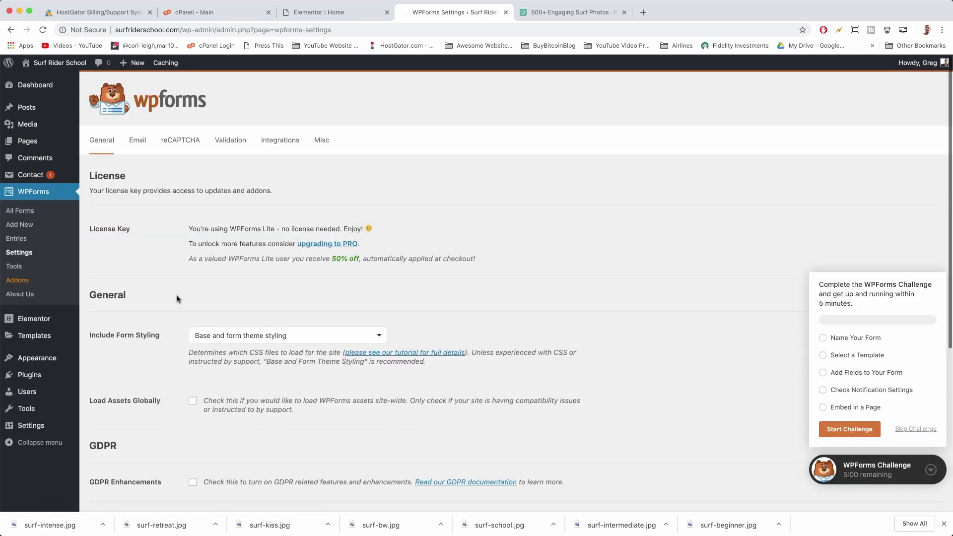
pyautogui.scroll(-3)
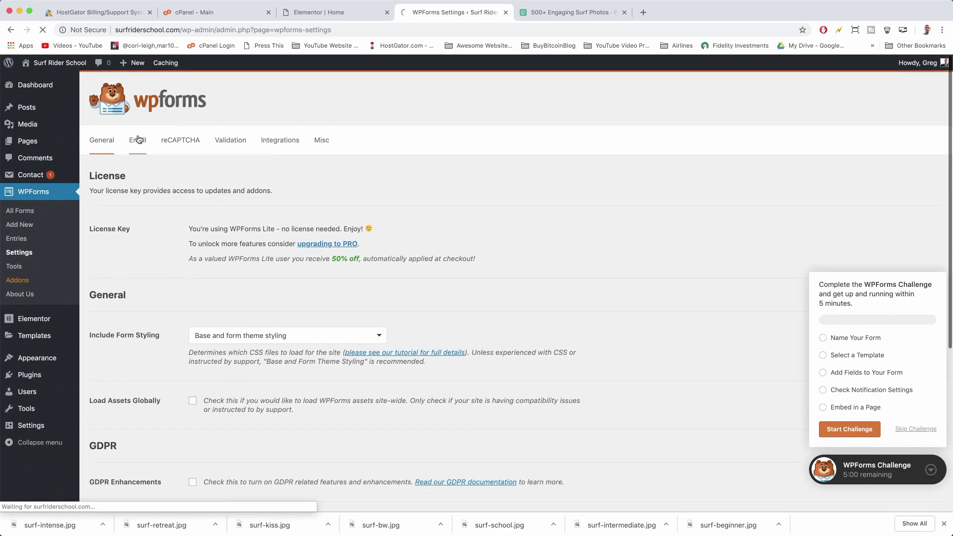
pyautogui.click(137, 140)
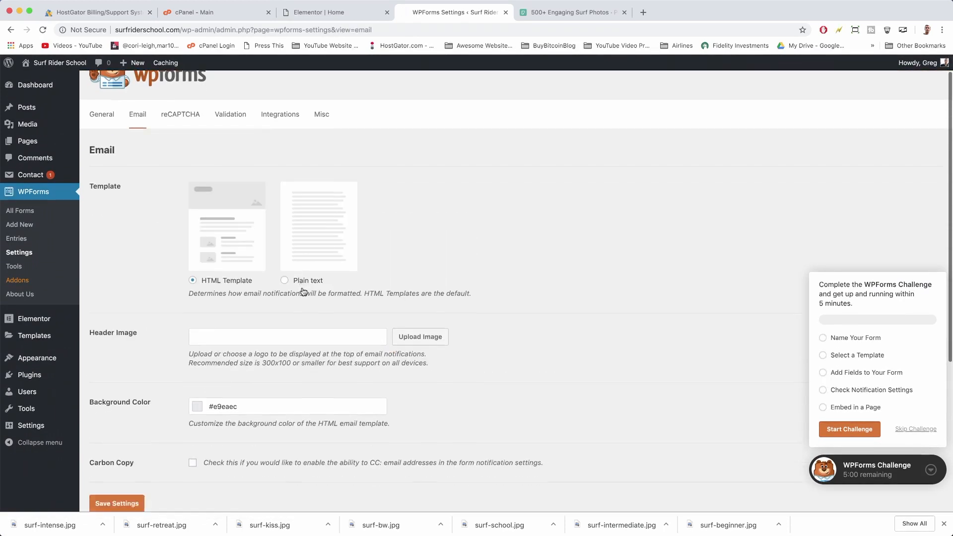
pyautogui.scroll(3)
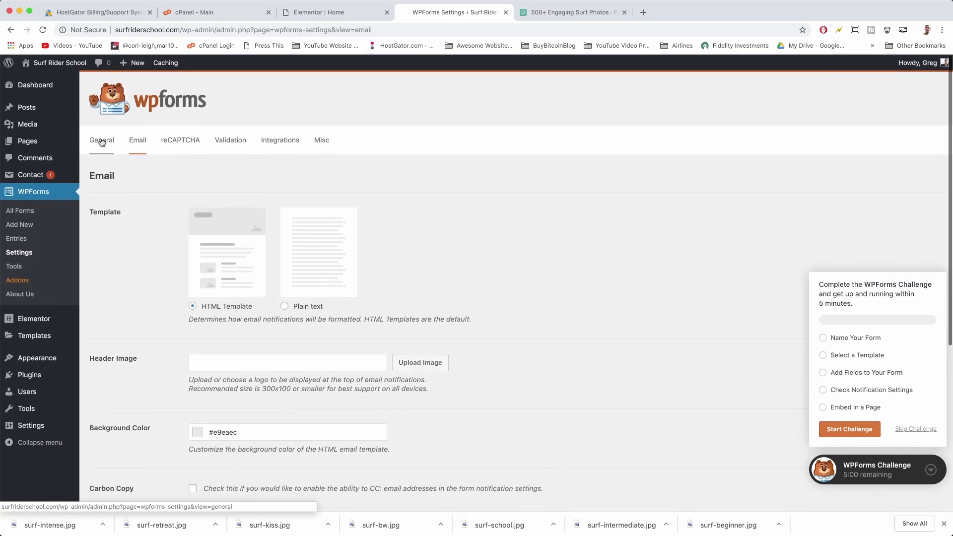
pyautogui.click(102, 140)
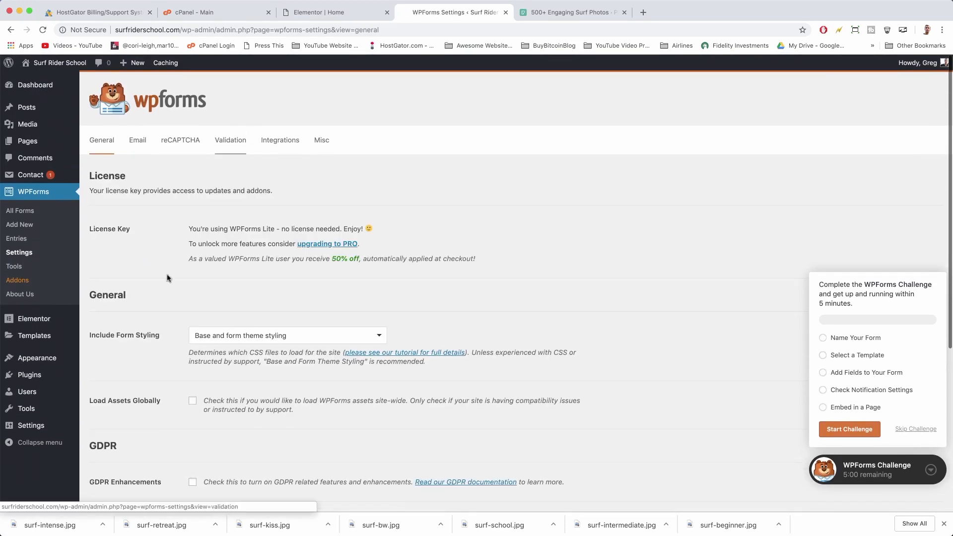
pyautogui.moveTo(34, 192)
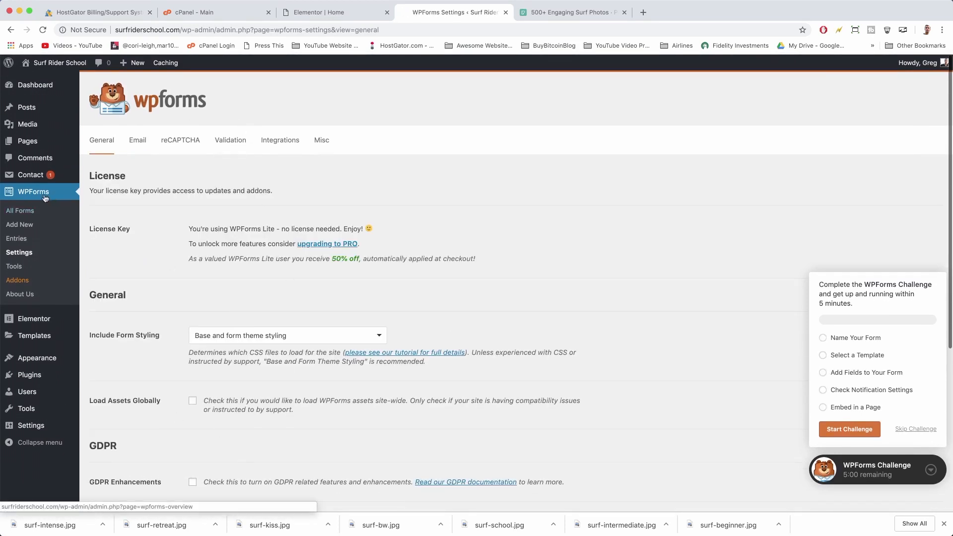
pyautogui.moveTo(19, 224)
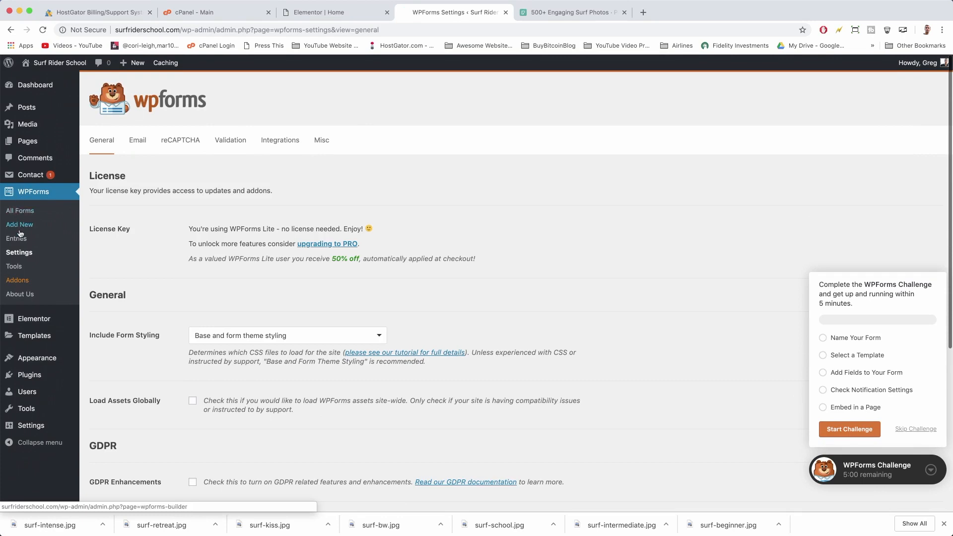
pyautogui.click(20, 225)
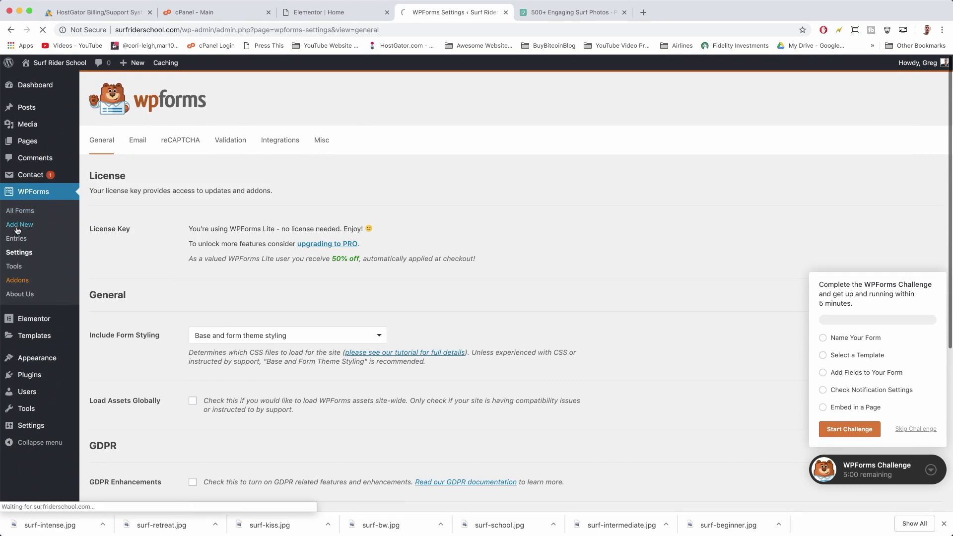
# Create a form from the Newsletter Signup Form template, with Name and Email fields
pyautogui.click(19, 224)
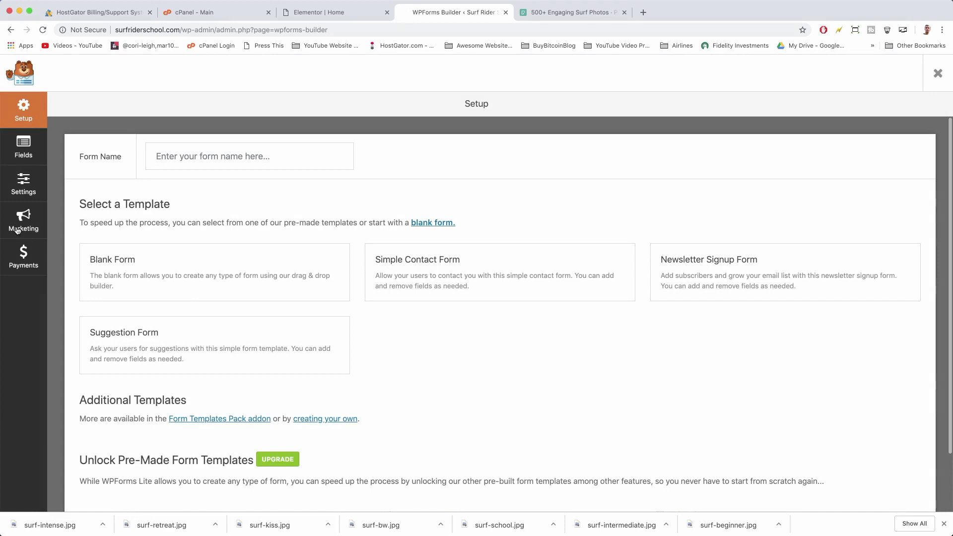
pyautogui.moveTo(75, 178)
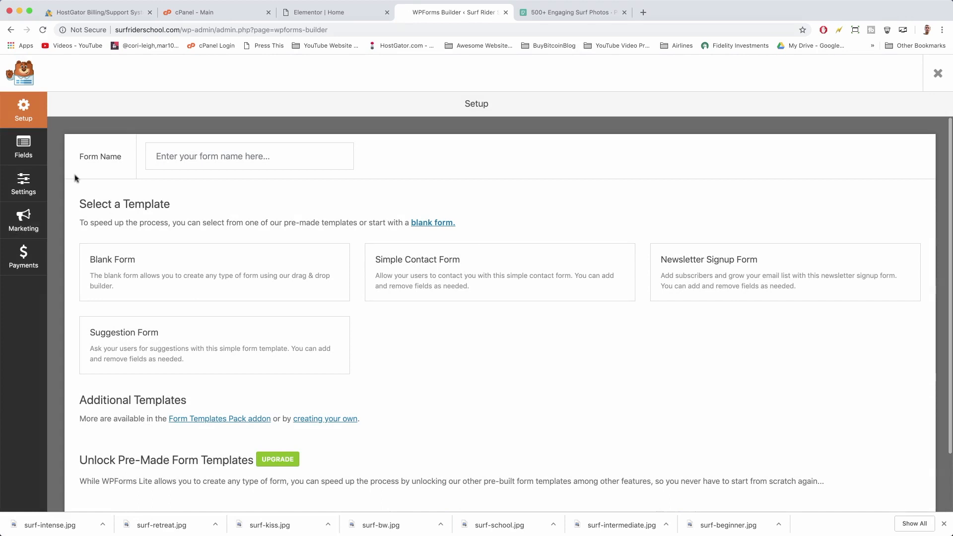
pyautogui.click(249, 156)
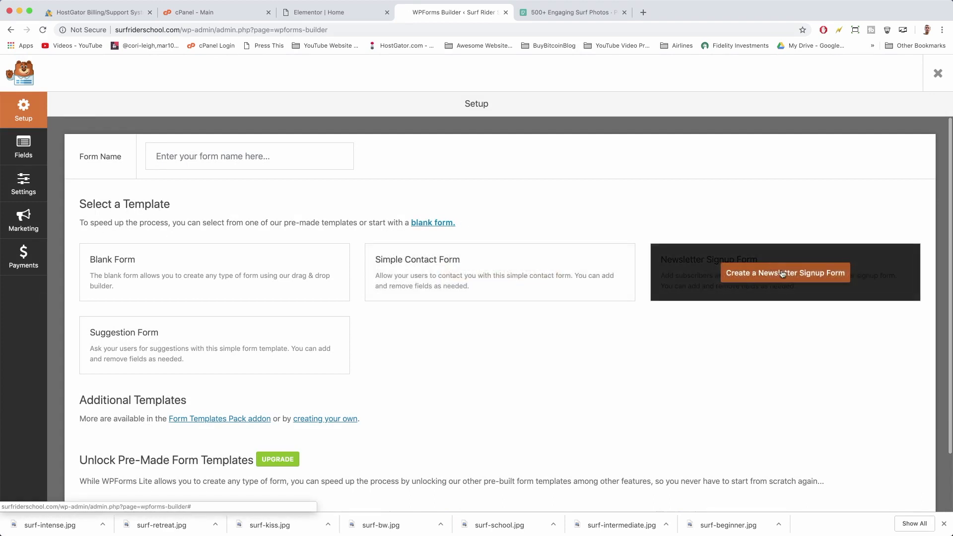
pyautogui.click(785, 273)
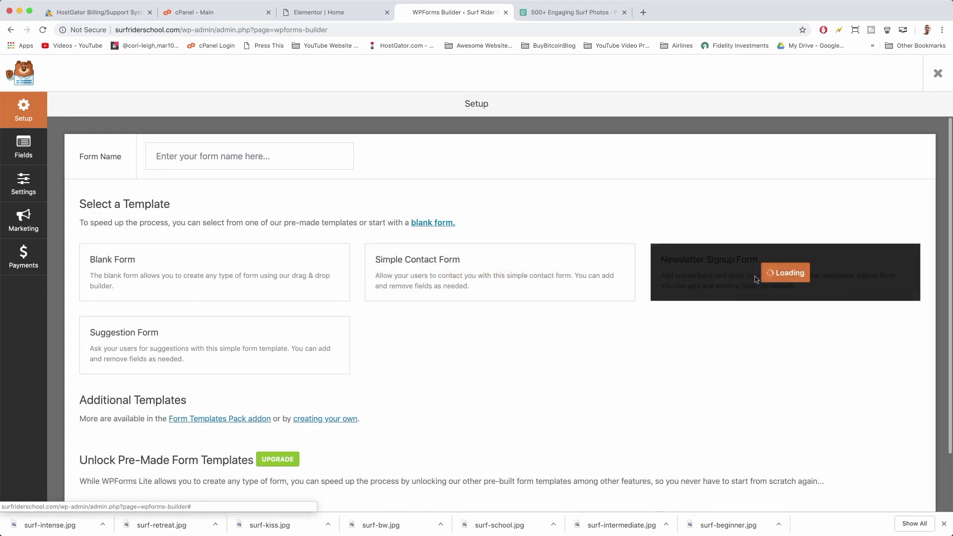
pyautogui.click(784, 271)
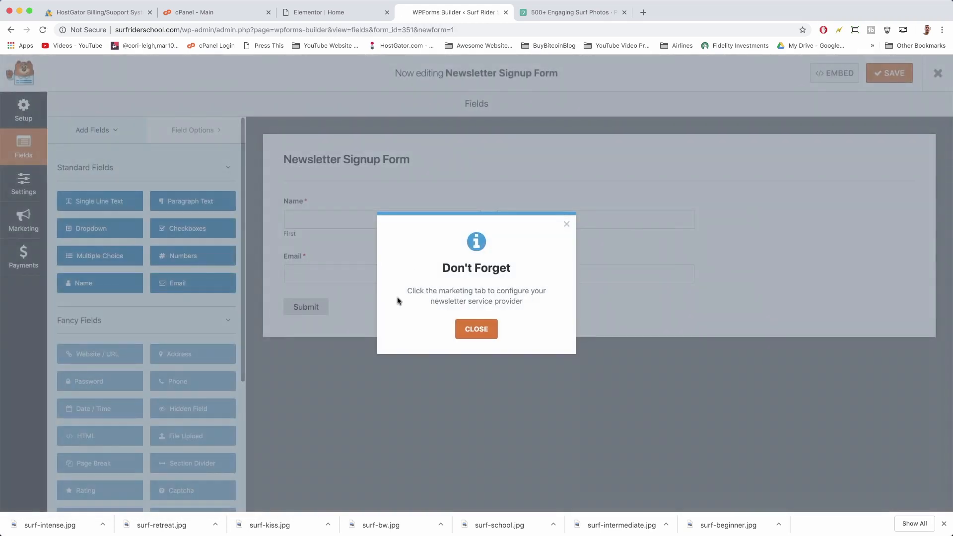
pyautogui.moveTo(544, 287)
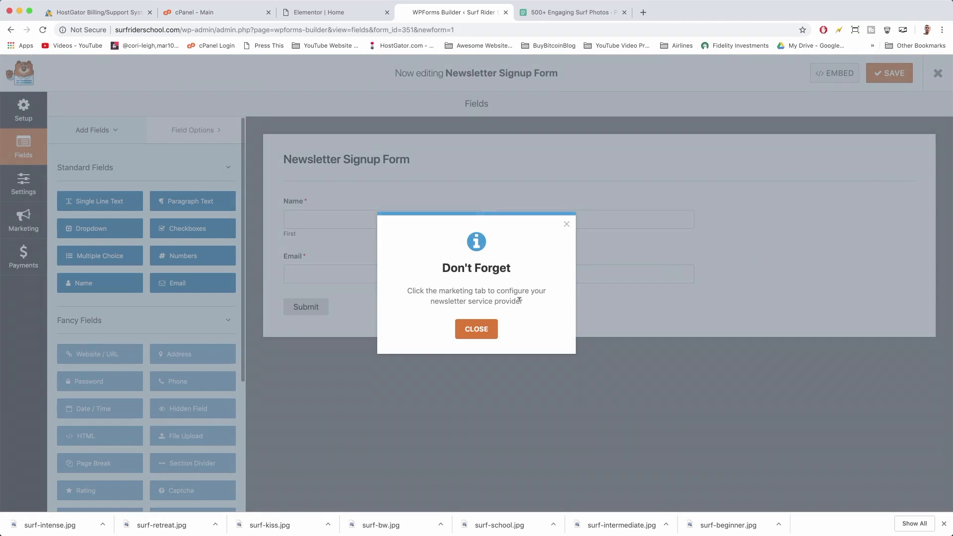
pyautogui.click(476, 329)
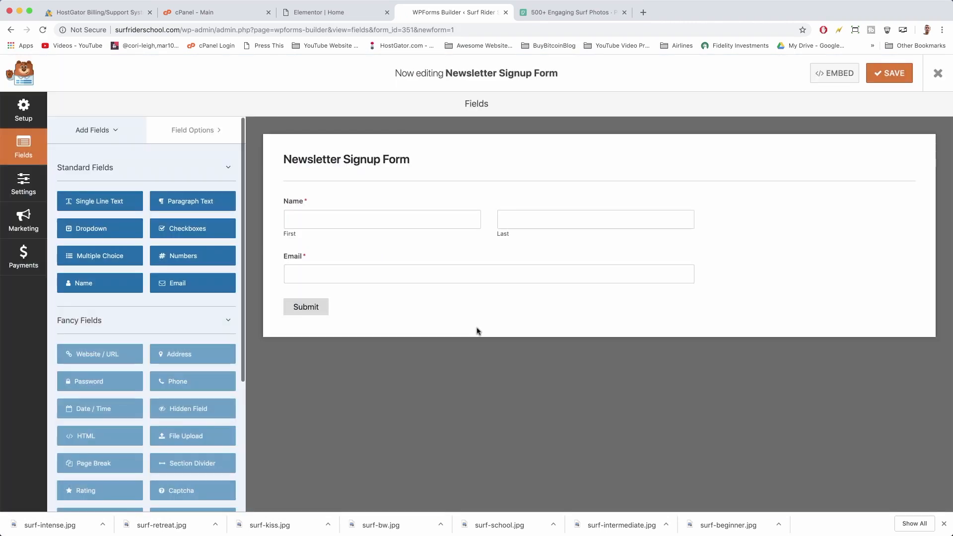
pyautogui.moveTo(405, 129)
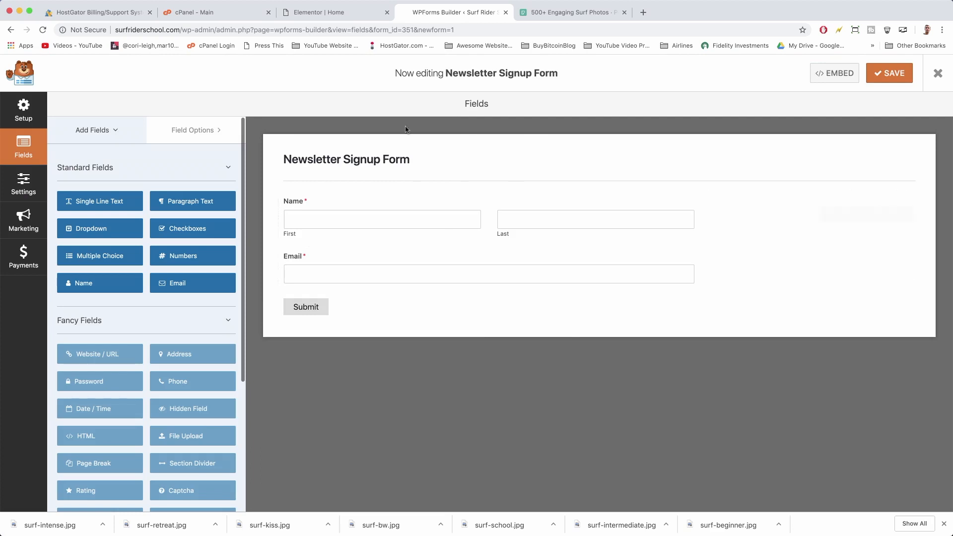
pyautogui.moveTo(601, 201)
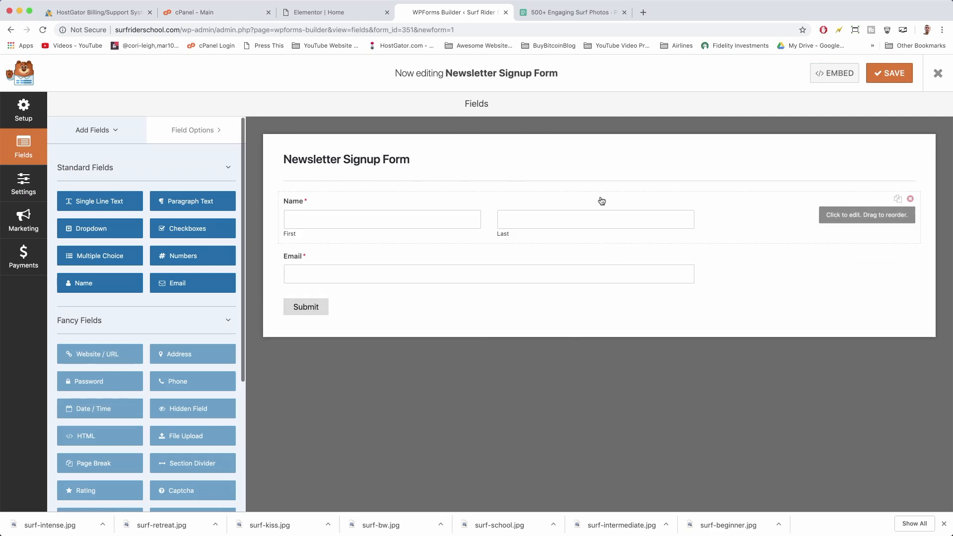
pyautogui.moveTo(414, 208)
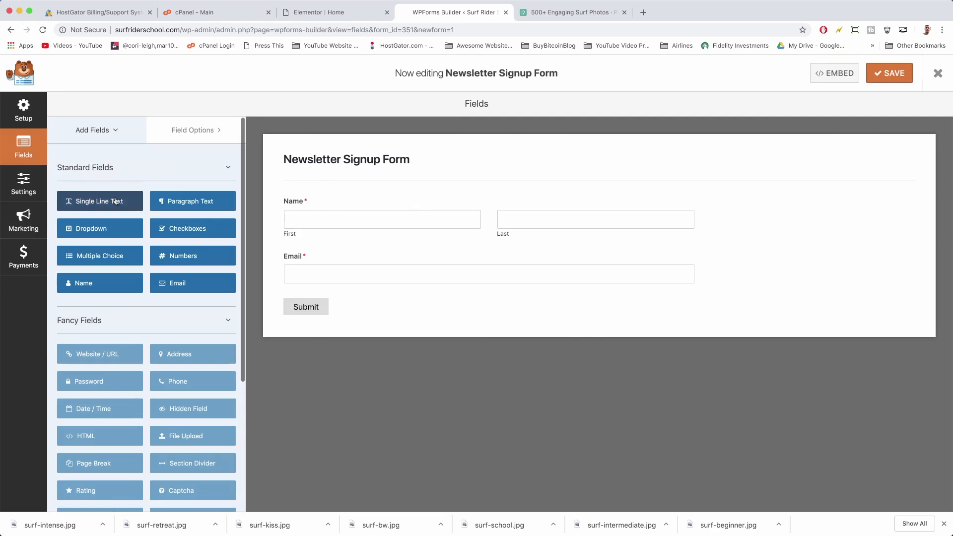
pyautogui.moveTo(192, 227)
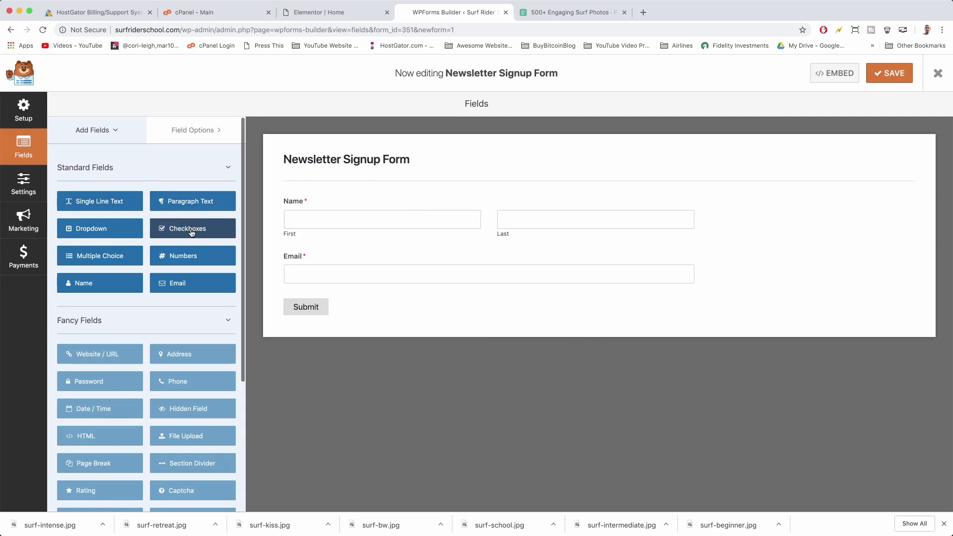
pyautogui.click(192, 228)
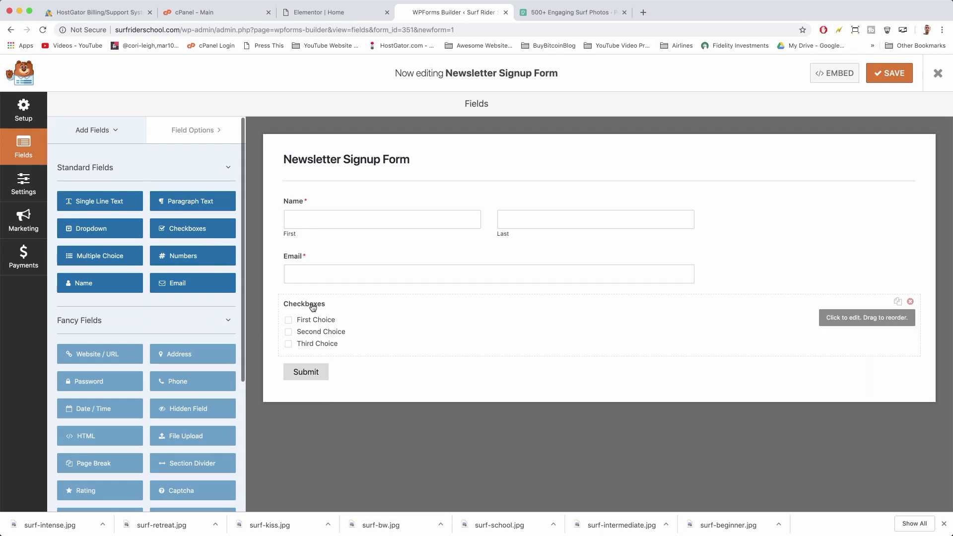
pyautogui.moveTo(890, 304)
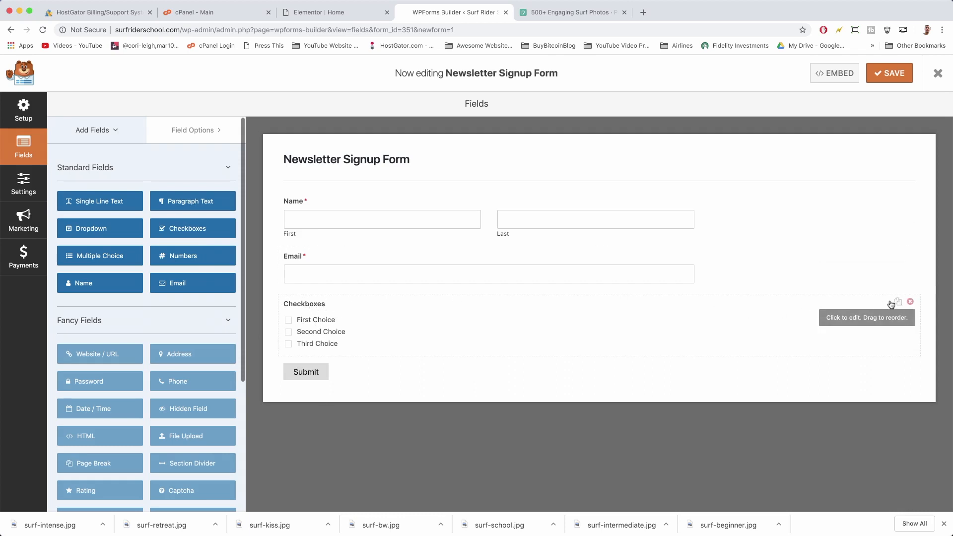
pyautogui.moveTo(192, 282)
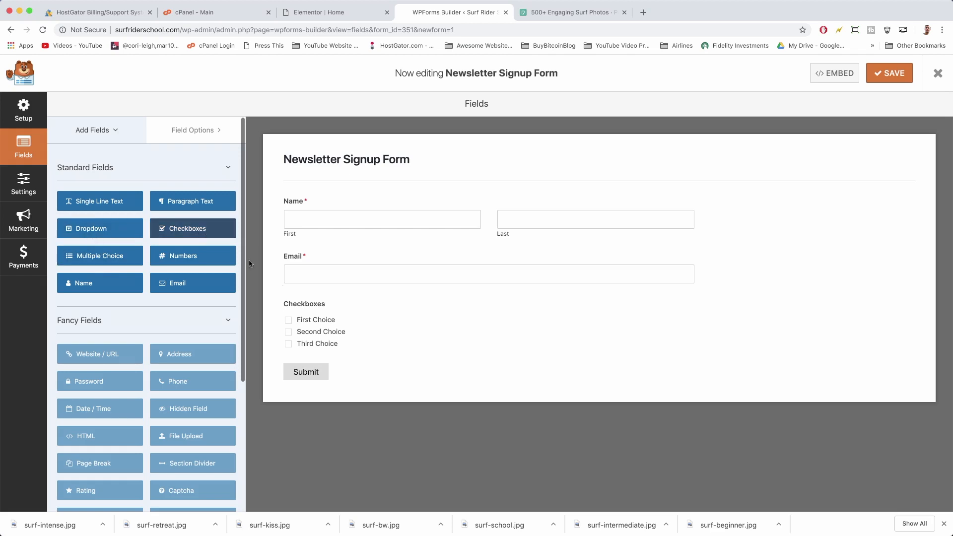
pyautogui.moveTo(779, 311)
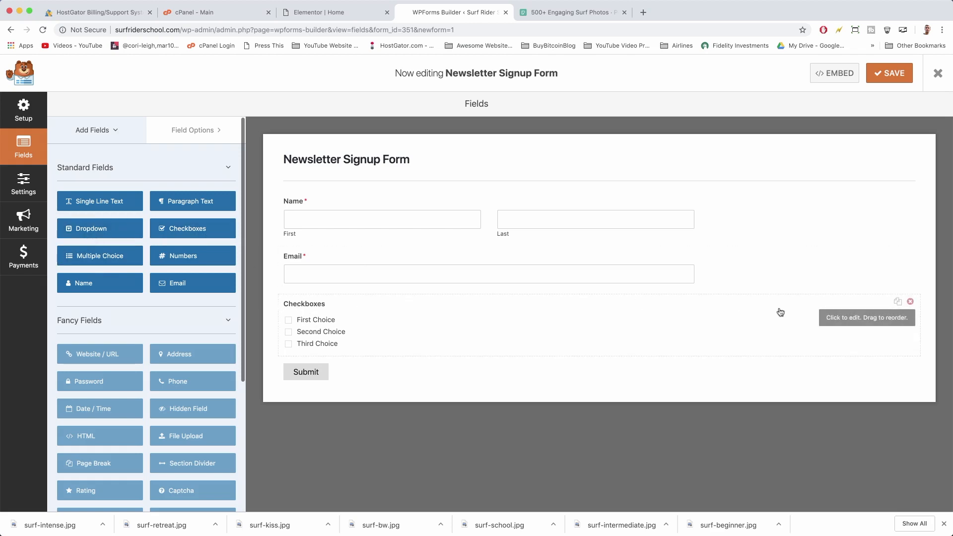
pyautogui.click(910, 302)
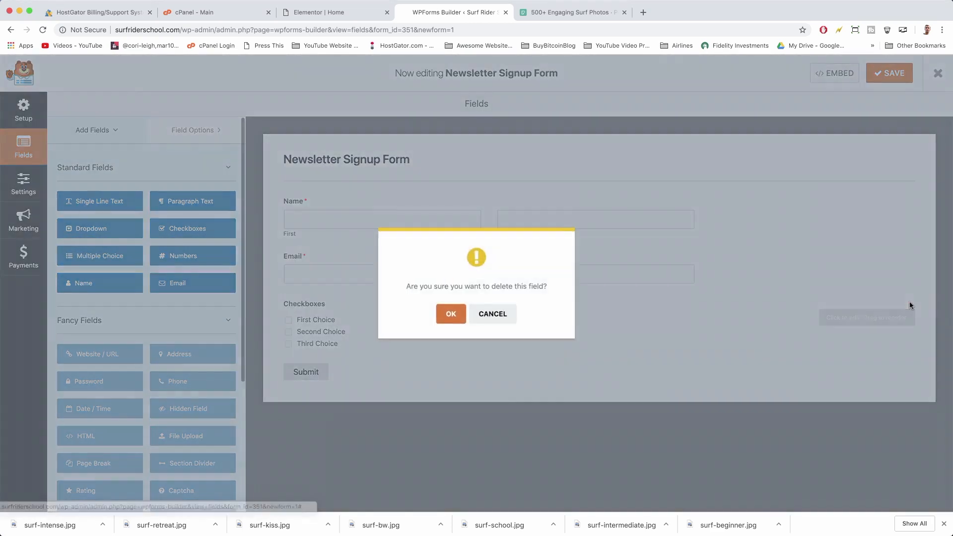
pyautogui.click(451, 314)
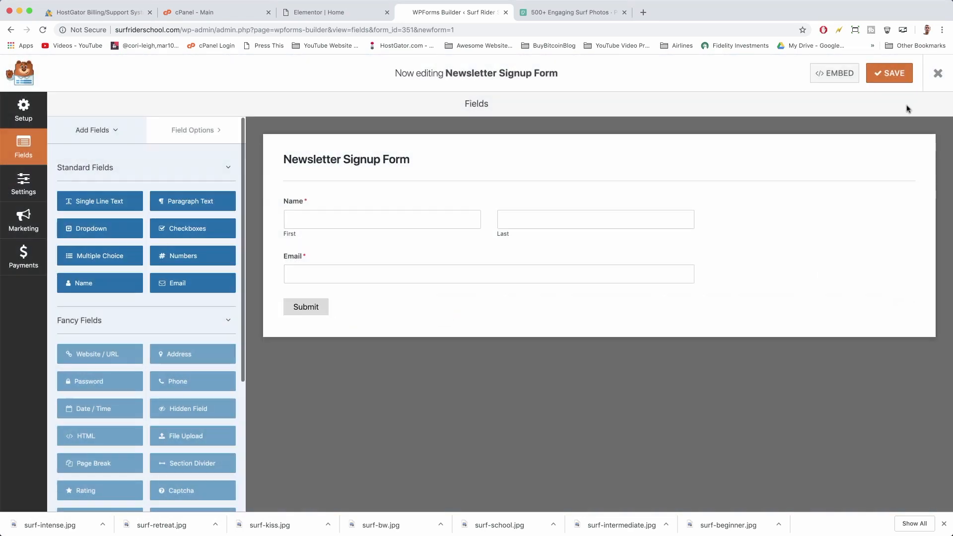
pyautogui.moveTo(833, 85)
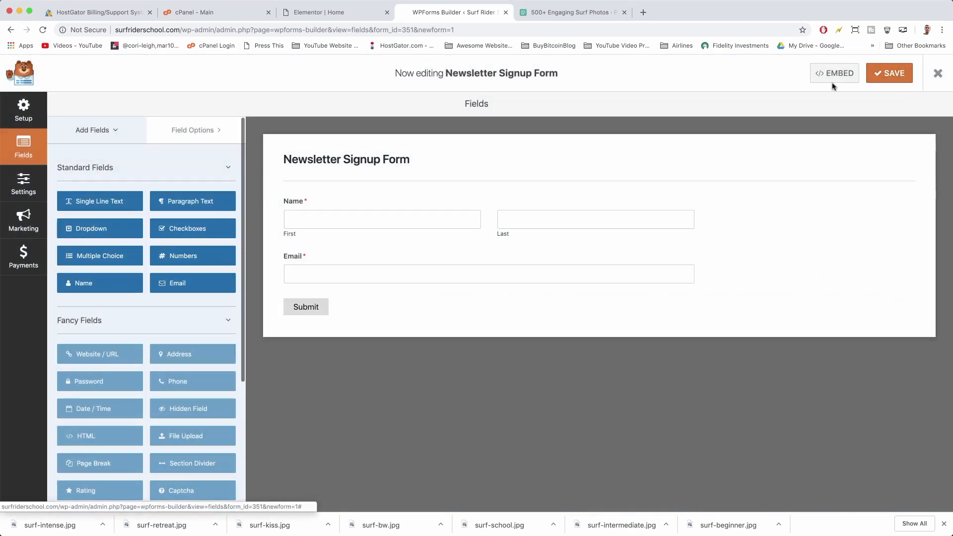
# Retrieve the embed shortcode for form 351 and return to the Elementor Home page editor
pyautogui.click(834, 72)
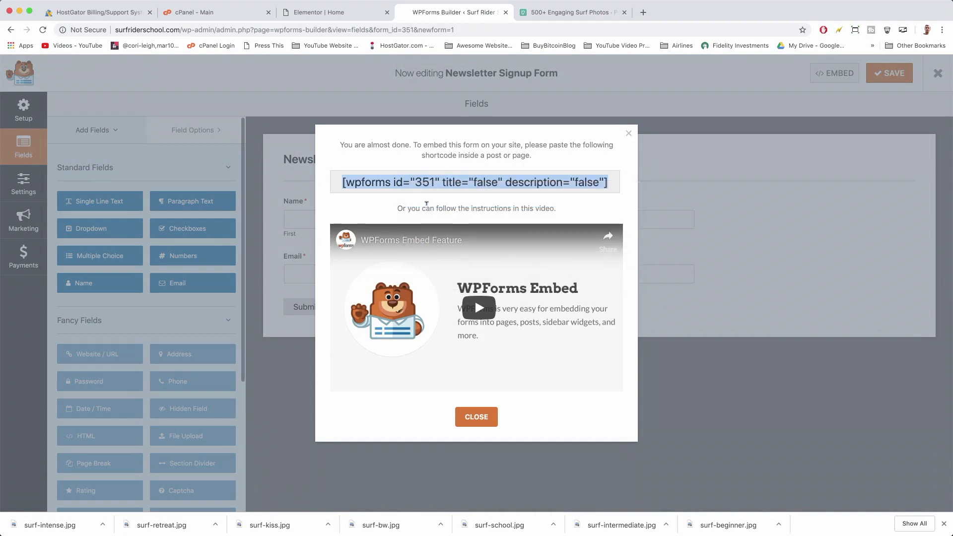
pyautogui.click(330, 12)
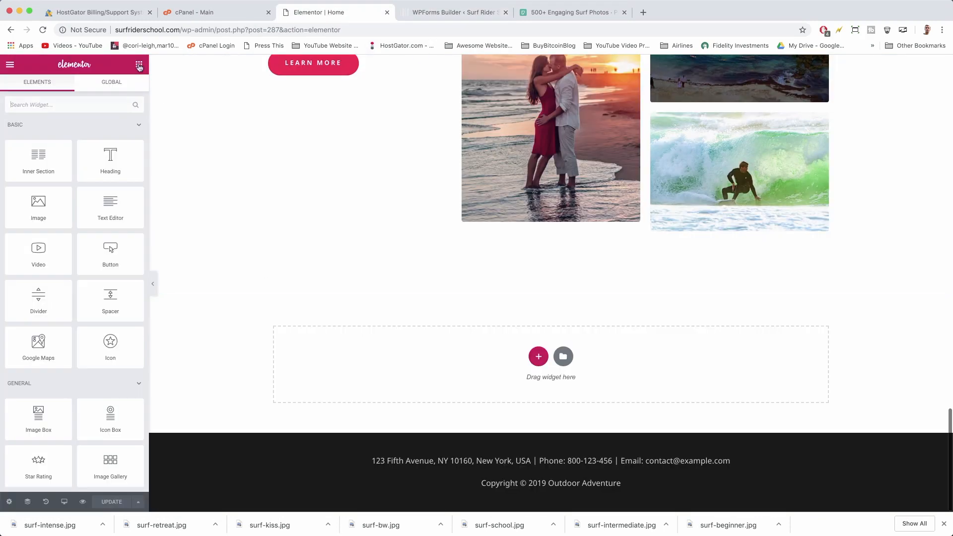
# Add a Shortcode widget to the empty section and paste the form 351 shortcode
pyautogui.scroll(-3)
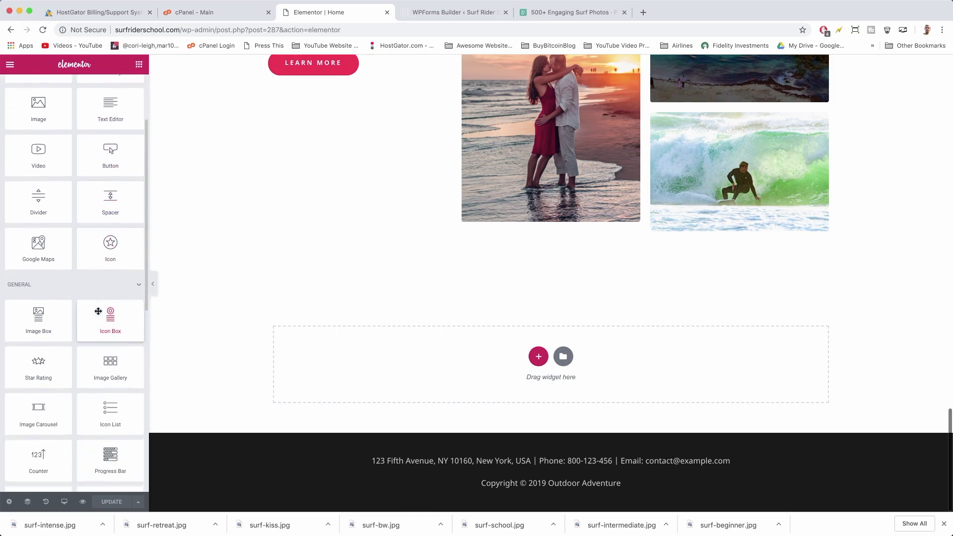
pyautogui.scroll(3)
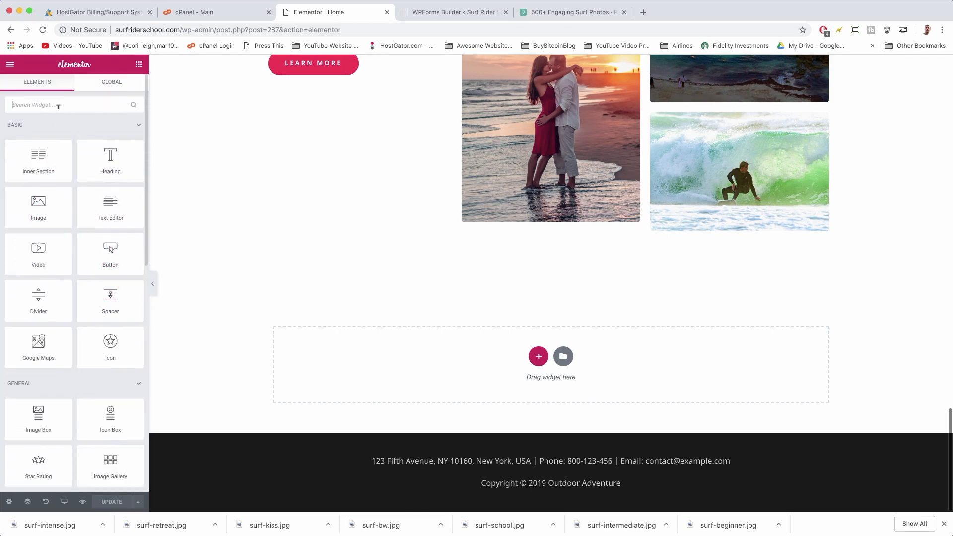
pyautogui.write('shortcode')
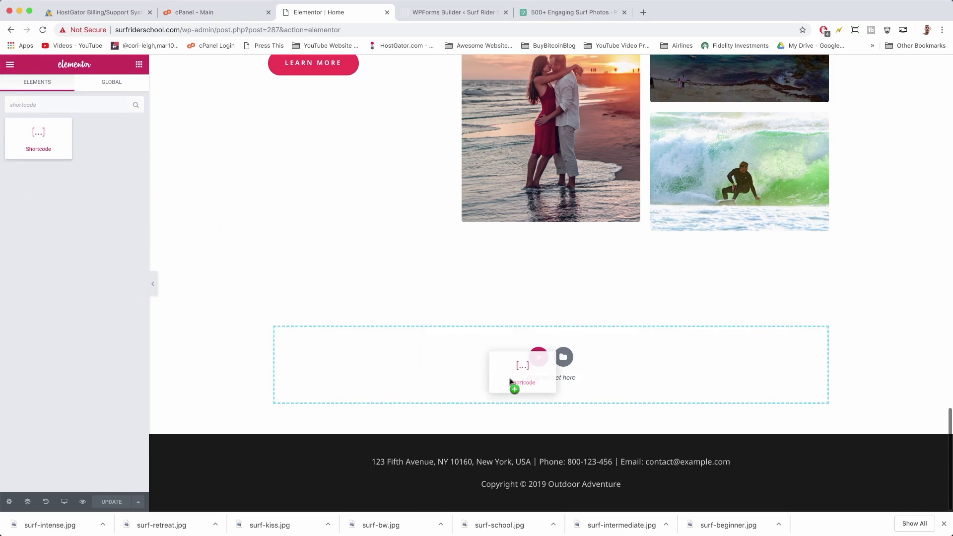
pyautogui.click(523, 366)
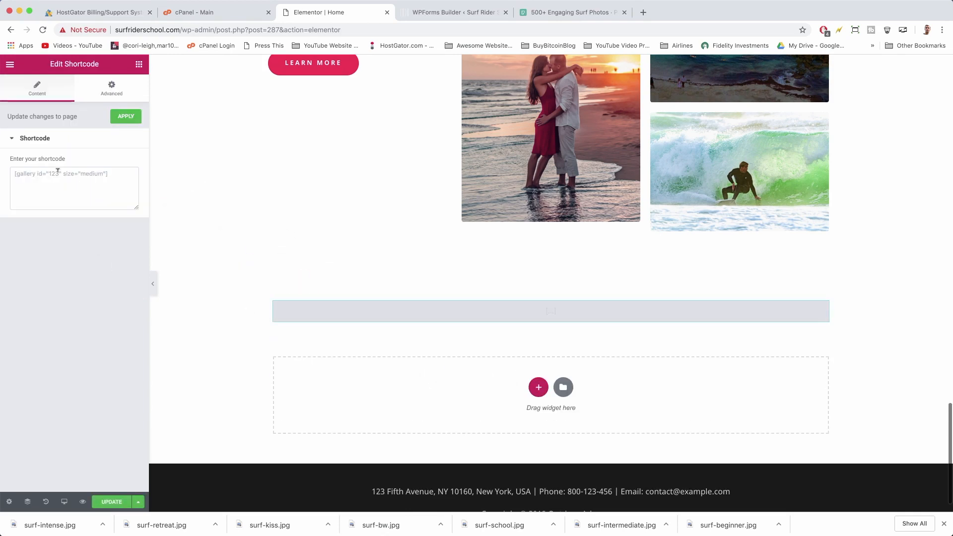
pyautogui.rightClick(57, 174)
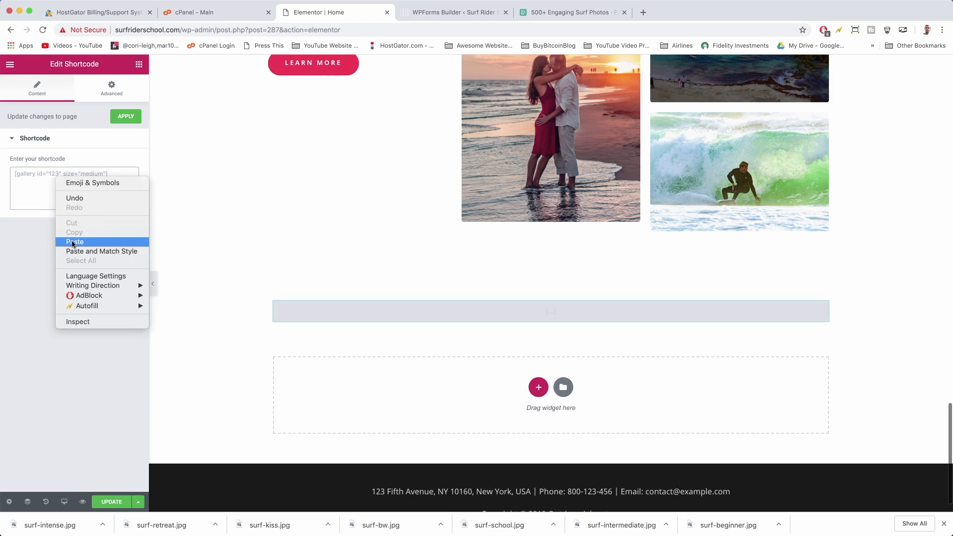
pyautogui.click(74, 241)
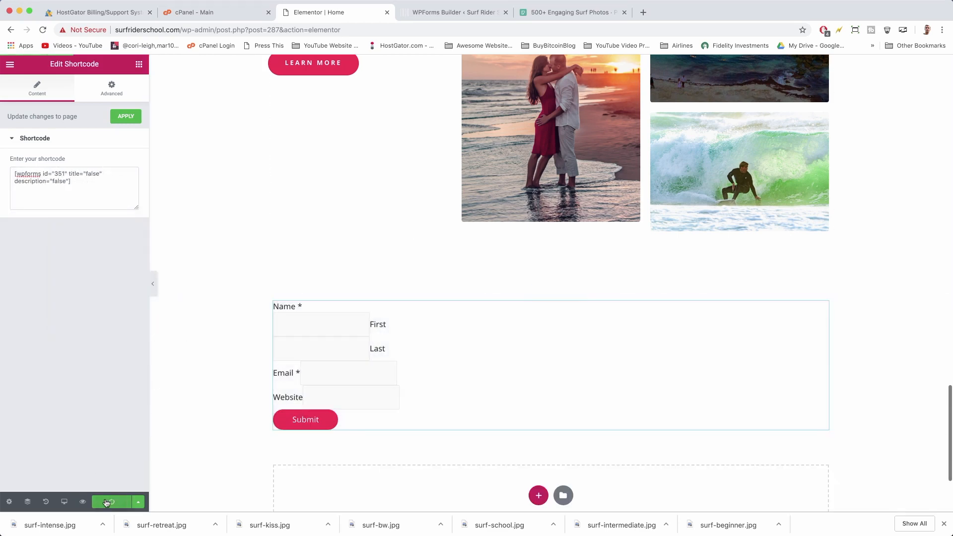
# Save the Home page changes with Update and return to the editor
pyautogui.click(454, 12)
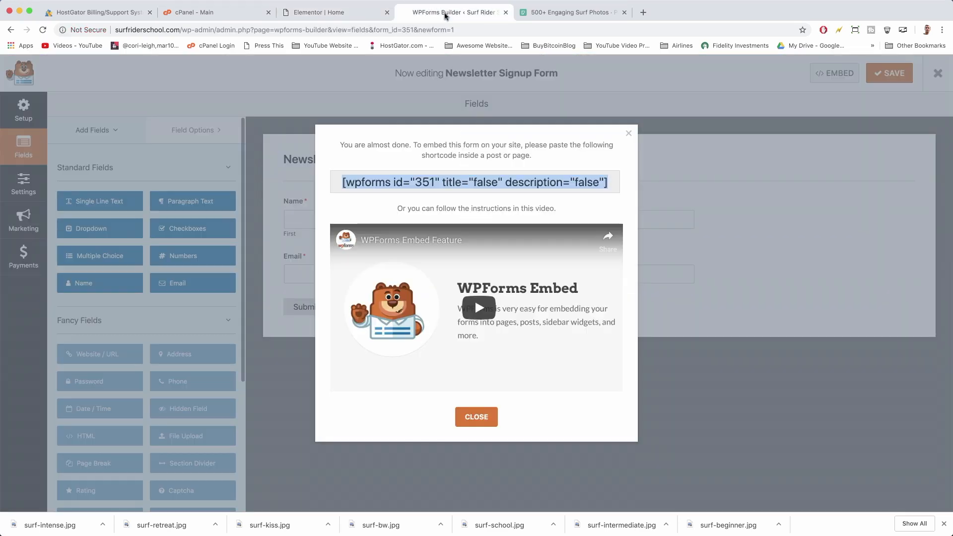
pyautogui.click(333, 12)
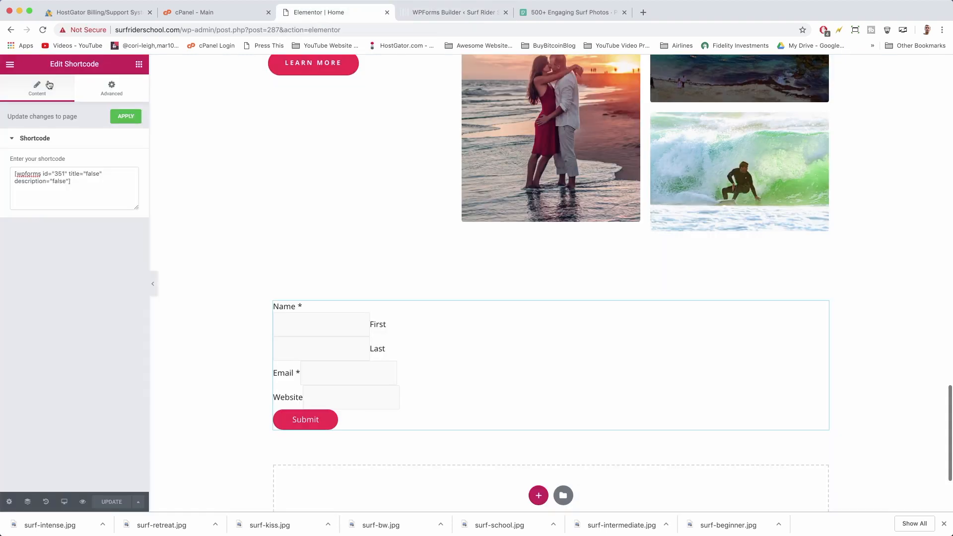
pyautogui.click(138, 64)
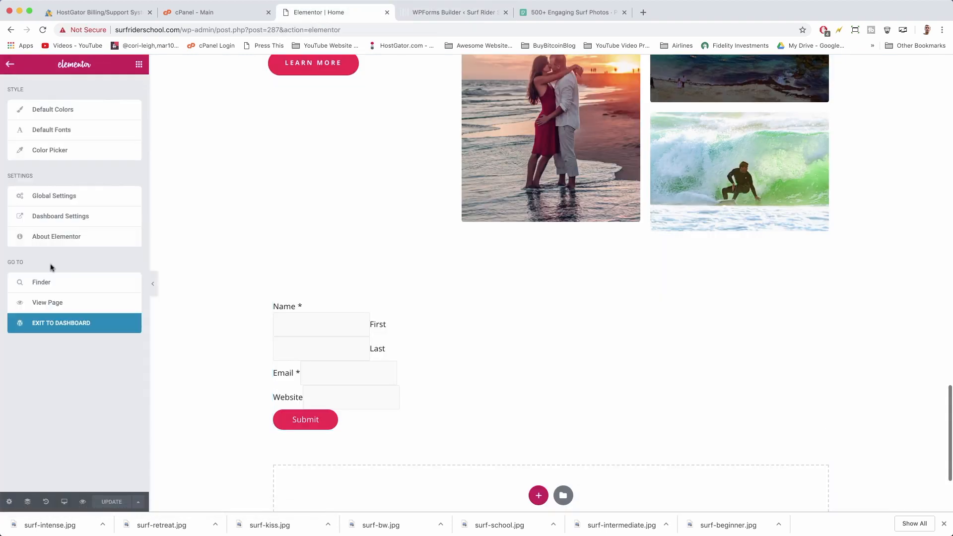
# View the live home page and scroll to the newsletter form below the retreat photos
pyautogui.click(47, 303)
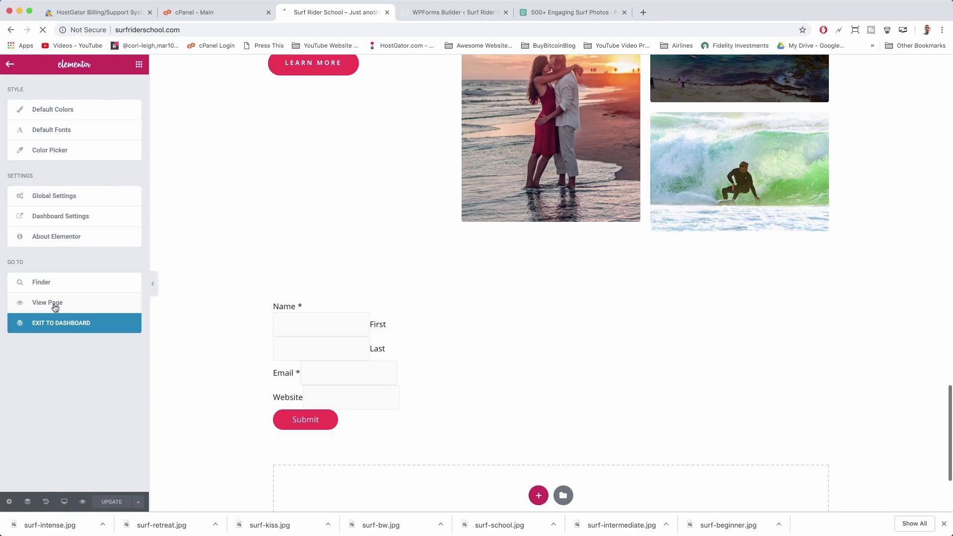
pyautogui.click(46, 303)
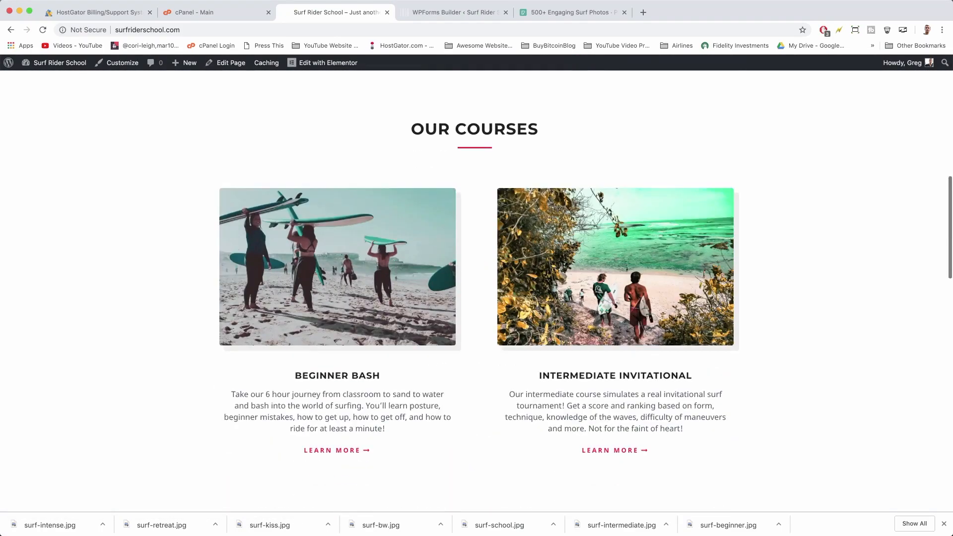
pyautogui.scroll(-3)
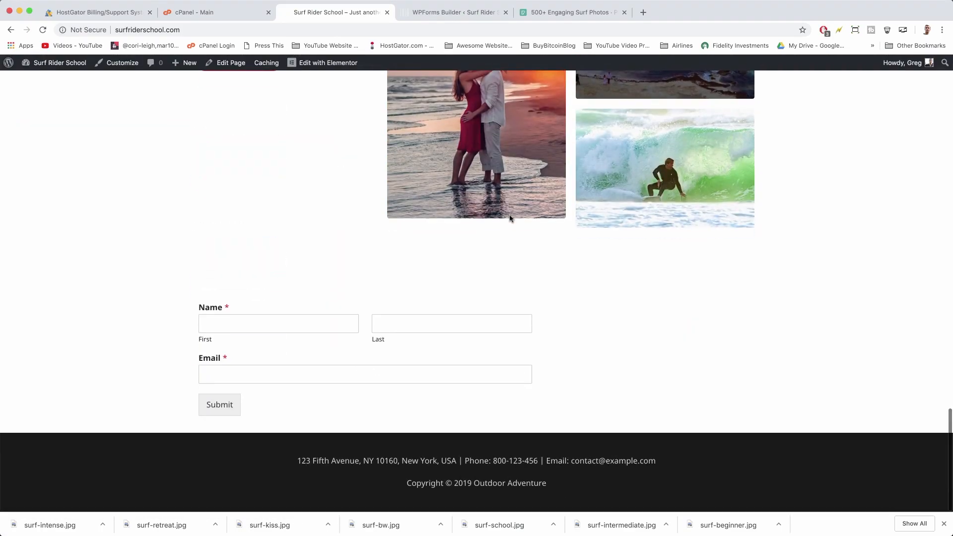
pyautogui.scroll(3)
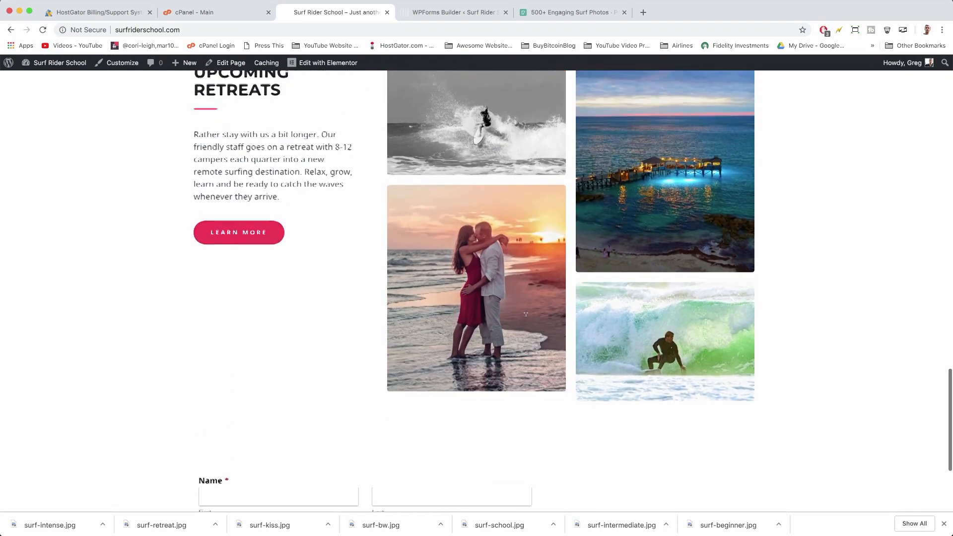
pyautogui.scroll(-3)
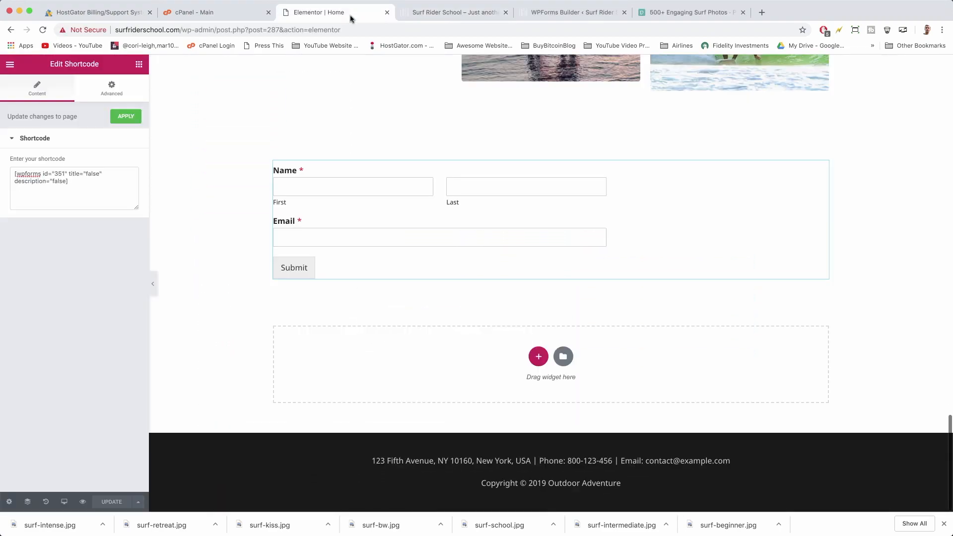
# Add an inner section below the newsletter form and reduce it to three empty columns
pyautogui.scroll(-3)
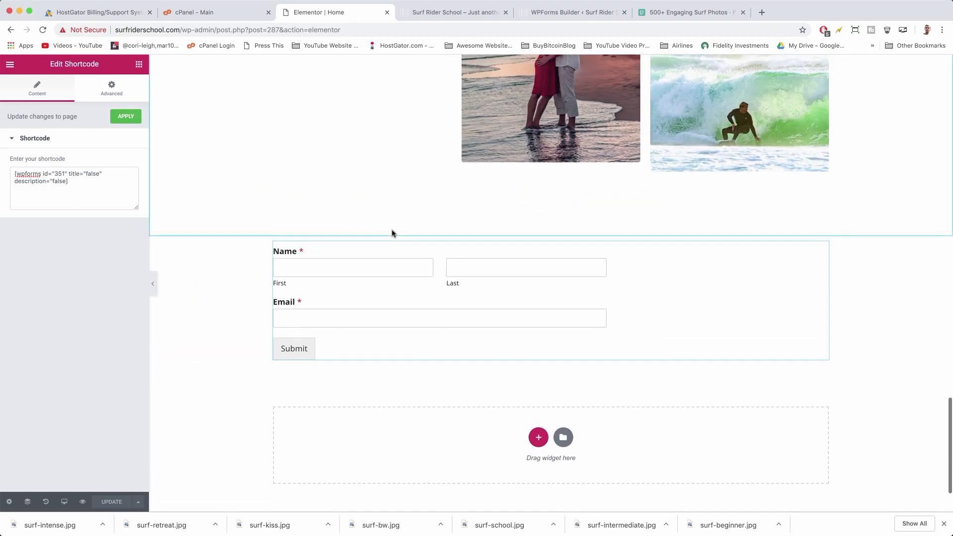
pyautogui.moveTo(544, 231)
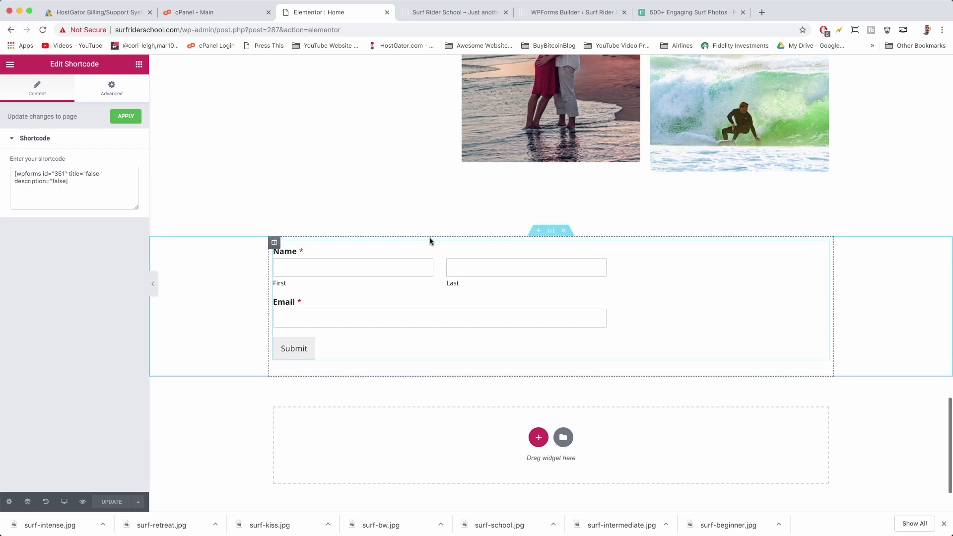
pyautogui.moveTo(690, 377)
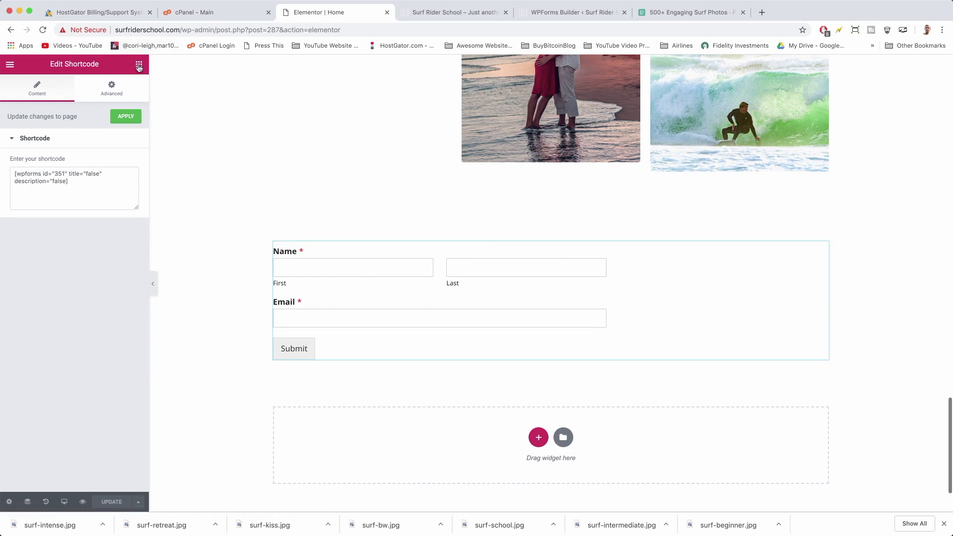
pyautogui.click(139, 64)
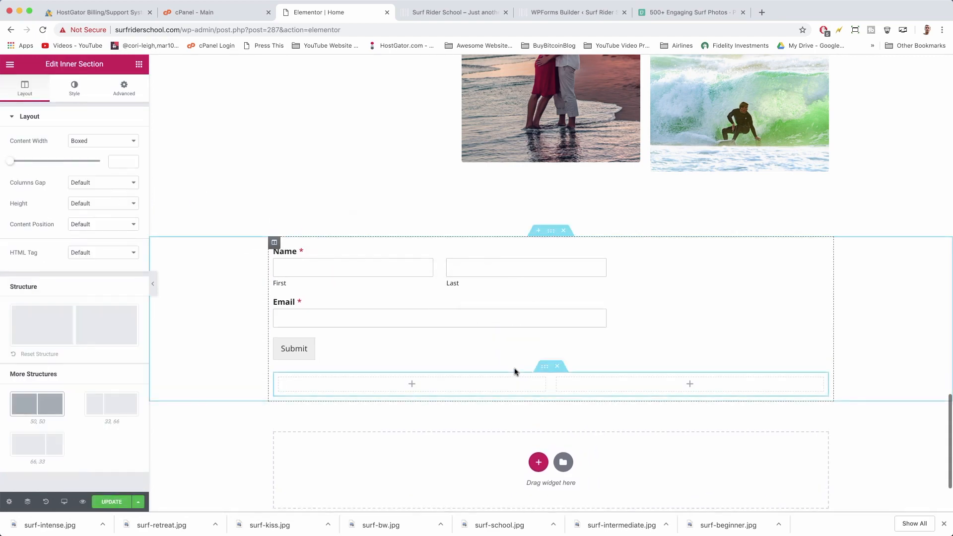
pyautogui.scroll(-3)
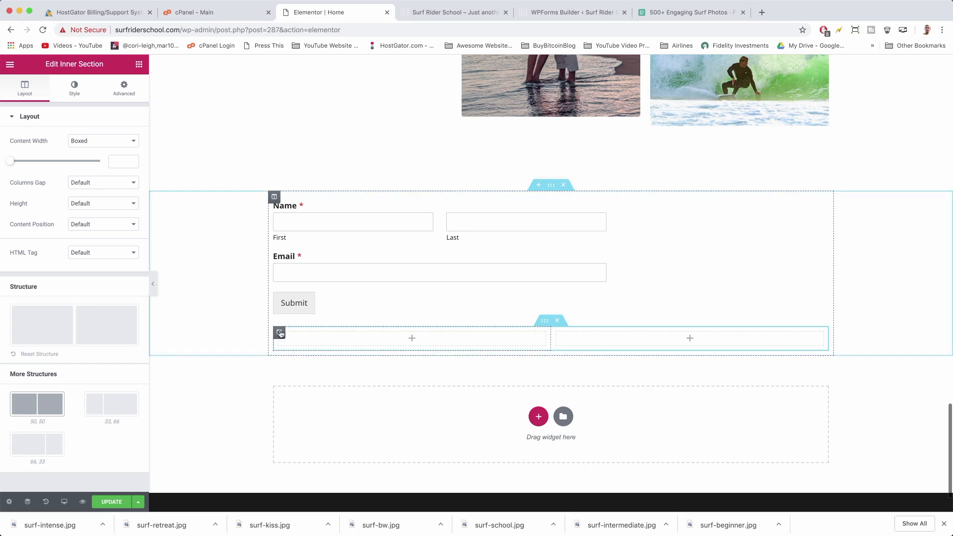
pyautogui.rightClick(280, 333)
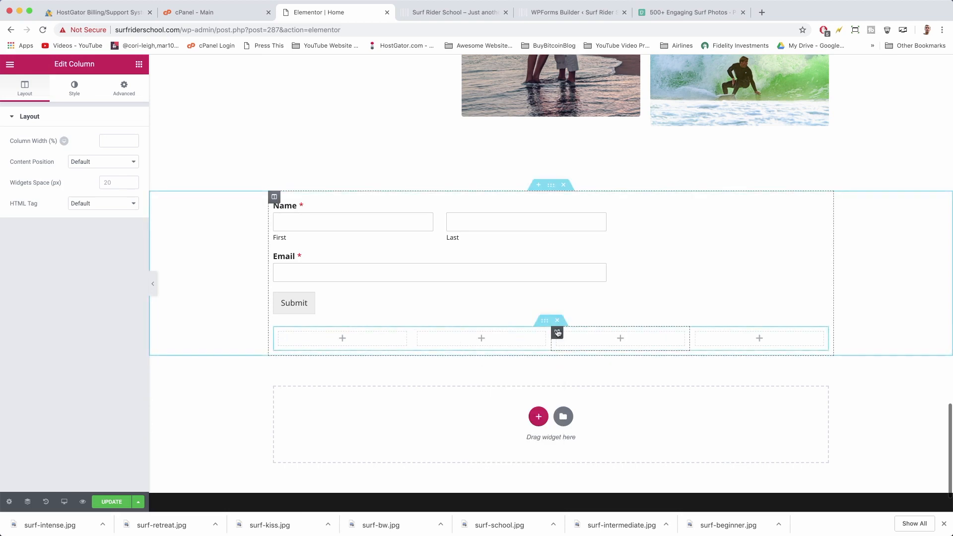
pyautogui.rightClick(555, 333)
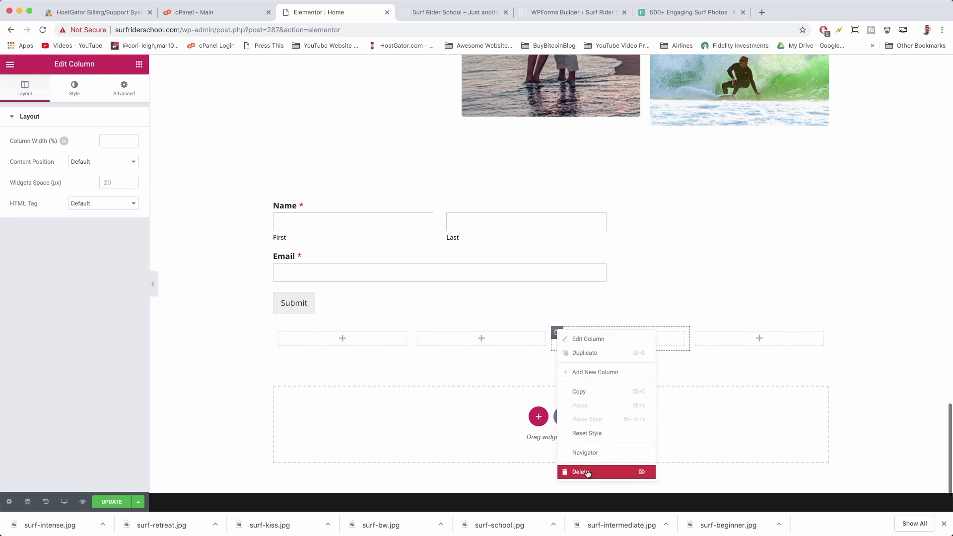
pyautogui.click(580, 472)
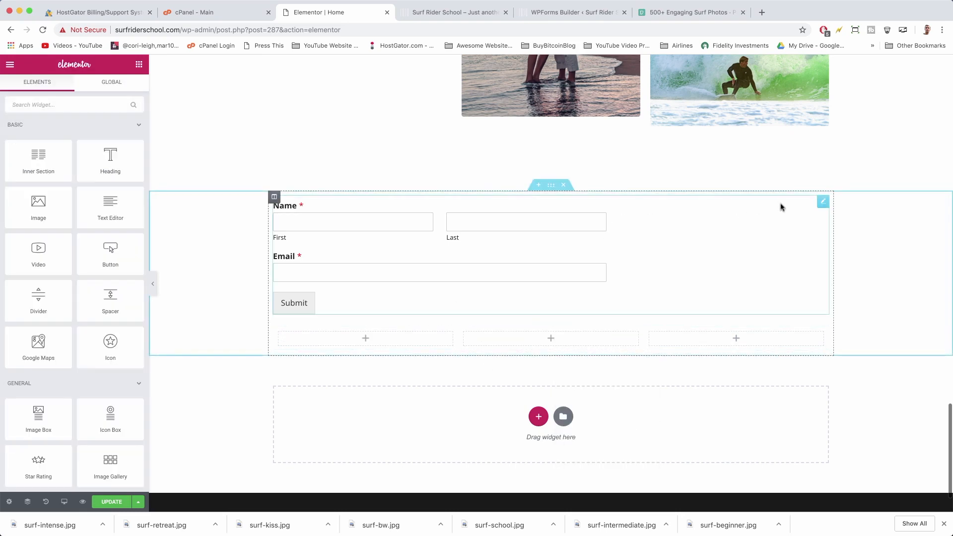
# Copy the form into the middle column, delete the original, and update the page
pyautogui.rightClick(823, 201)
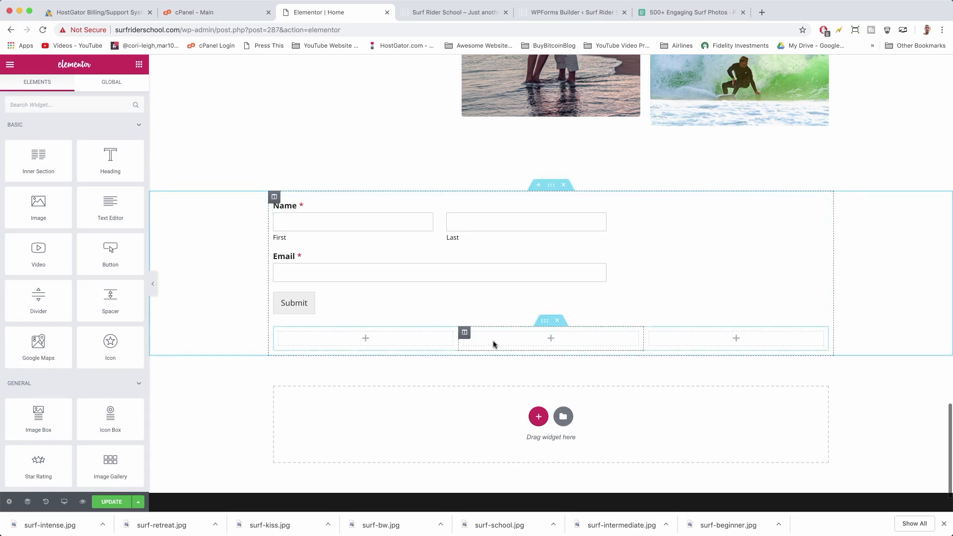
pyautogui.moveTo(539, 339)
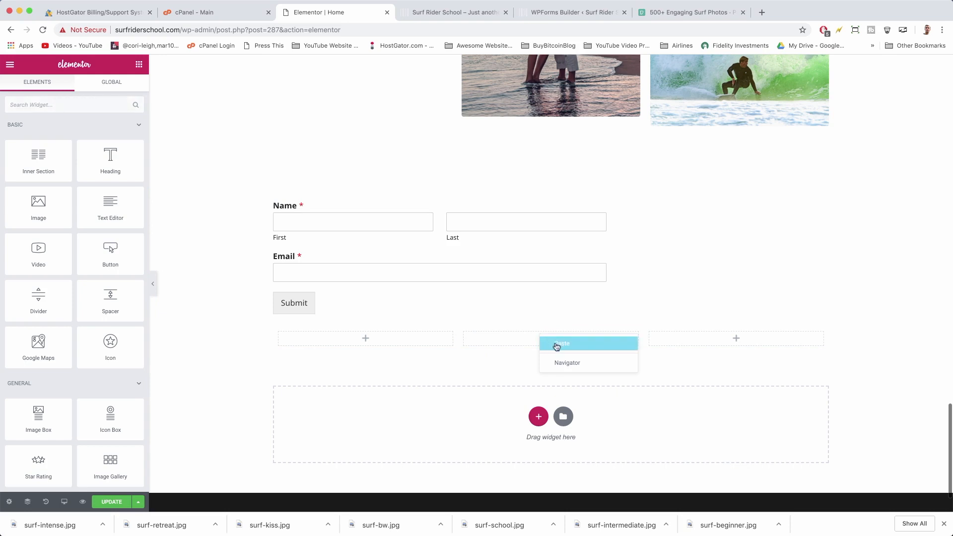
pyautogui.click(559, 343)
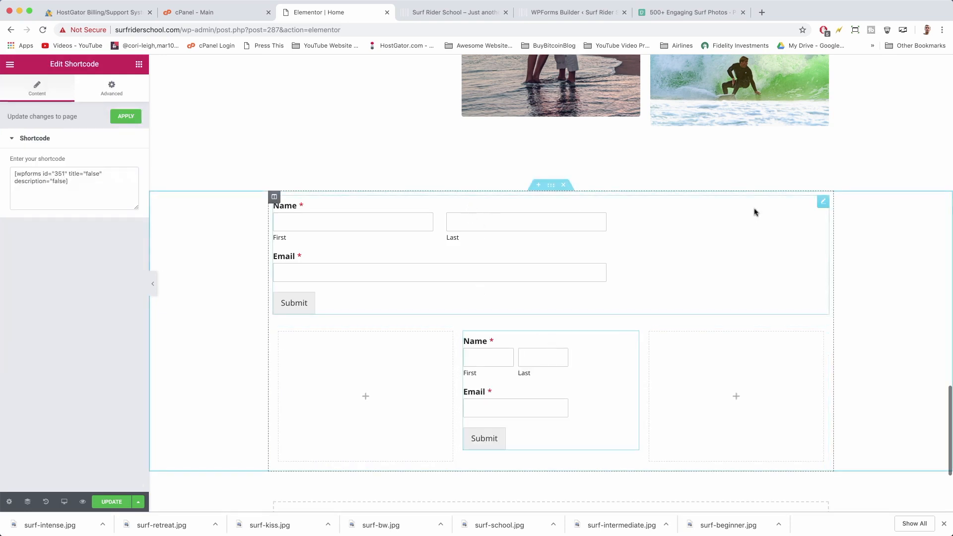
pyautogui.rightClick(823, 201)
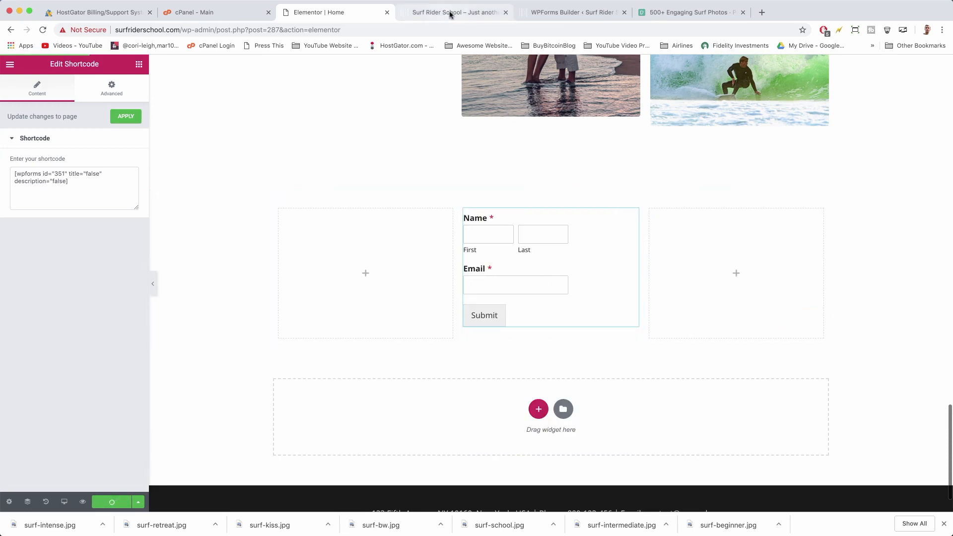
pyautogui.click(452, 12)
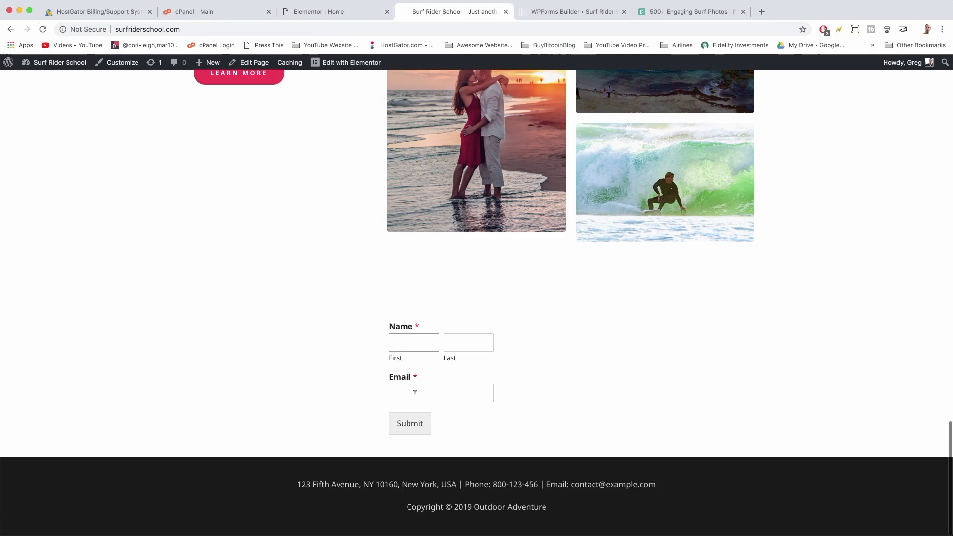
# Click into the narrower form's fields on the live page, then return to the WPForms builder
pyautogui.click(468, 342)
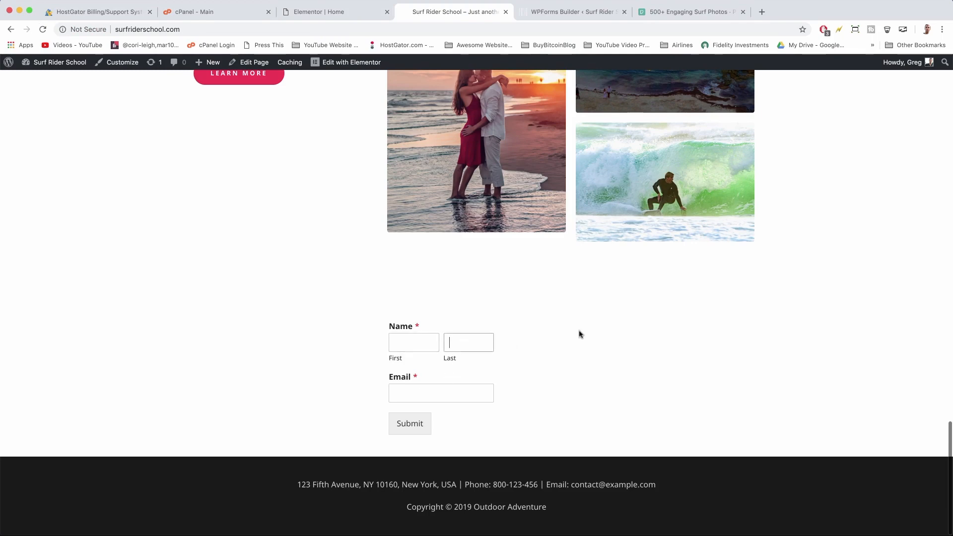
pyautogui.moveTo(562, 331)
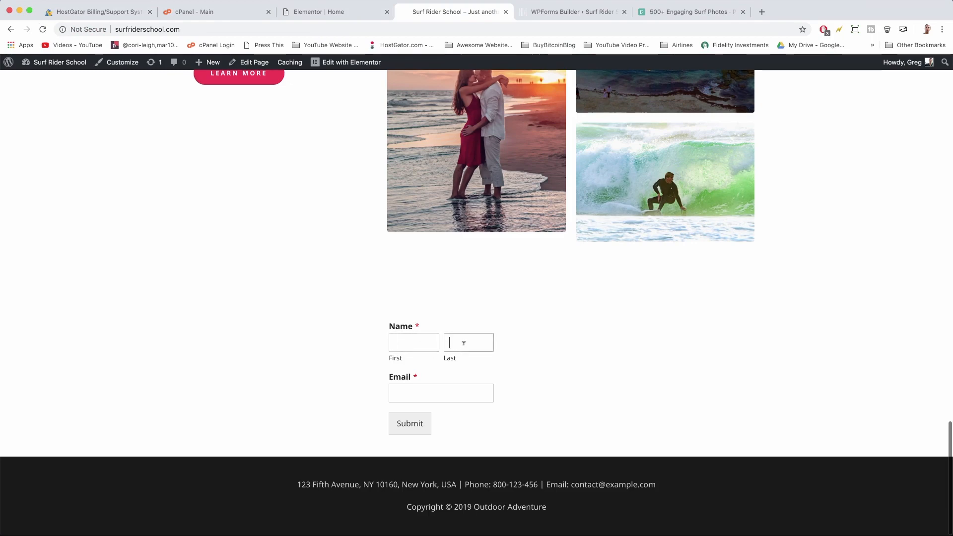
pyautogui.moveTo(604, 447)
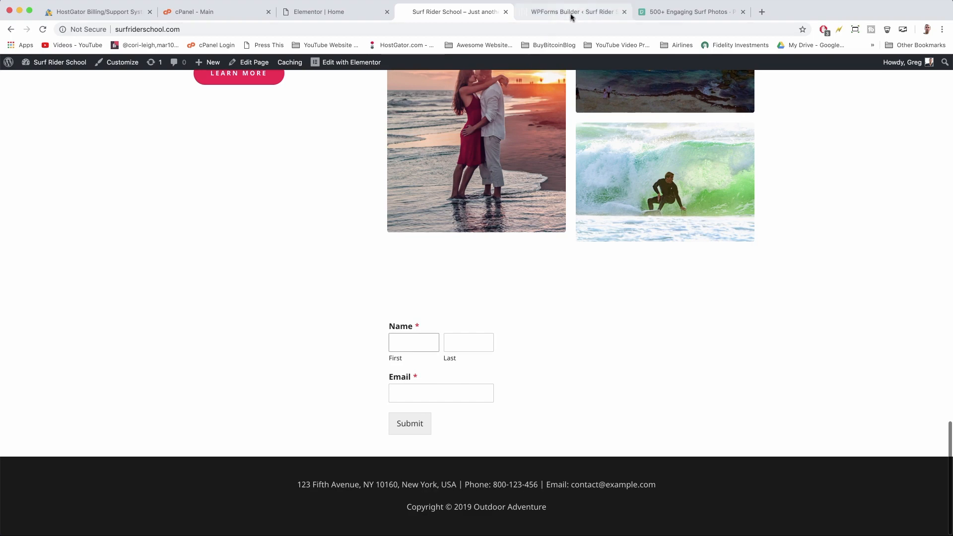
pyautogui.click(571, 11)
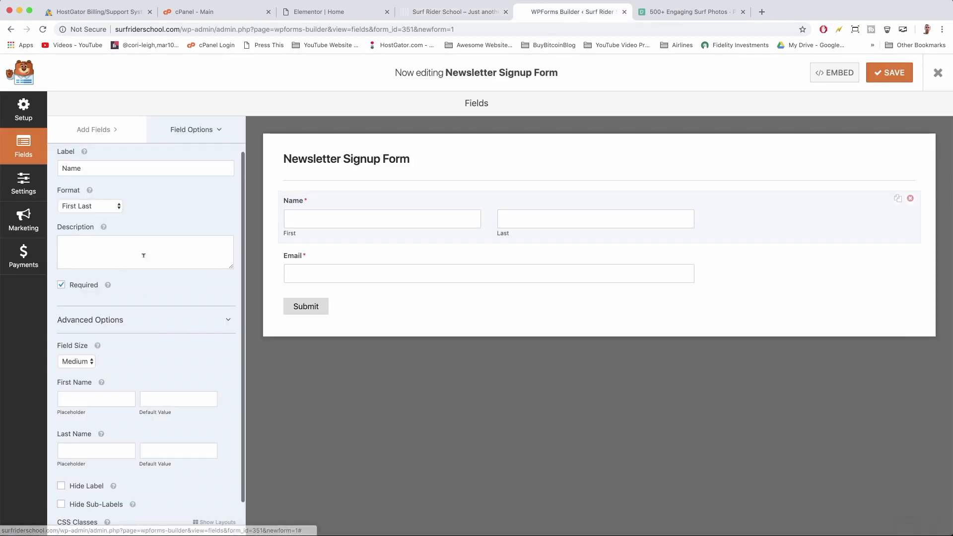
pyautogui.moveTo(332, 208)
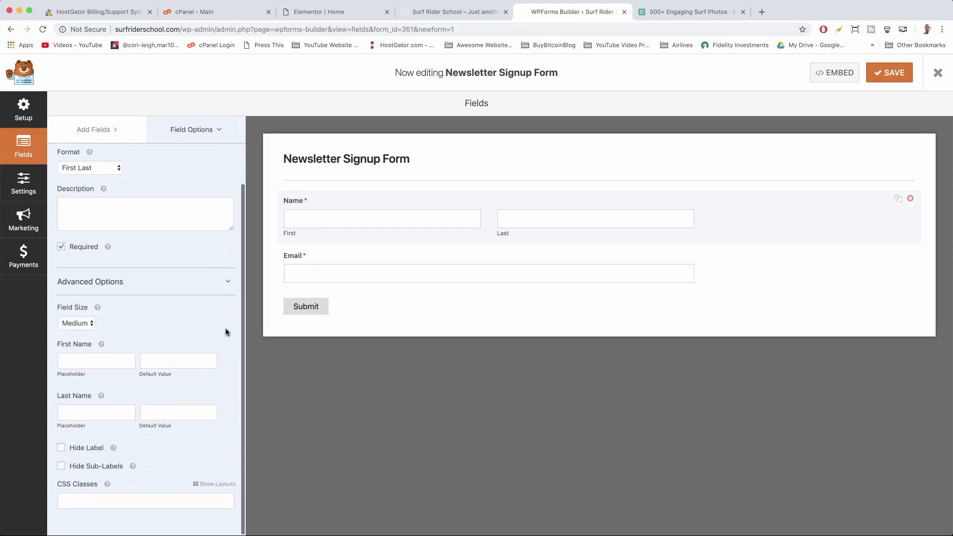
# Set the Name and Email fields to Large size and save the Newsletter Signup Form
pyautogui.click(77, 322)
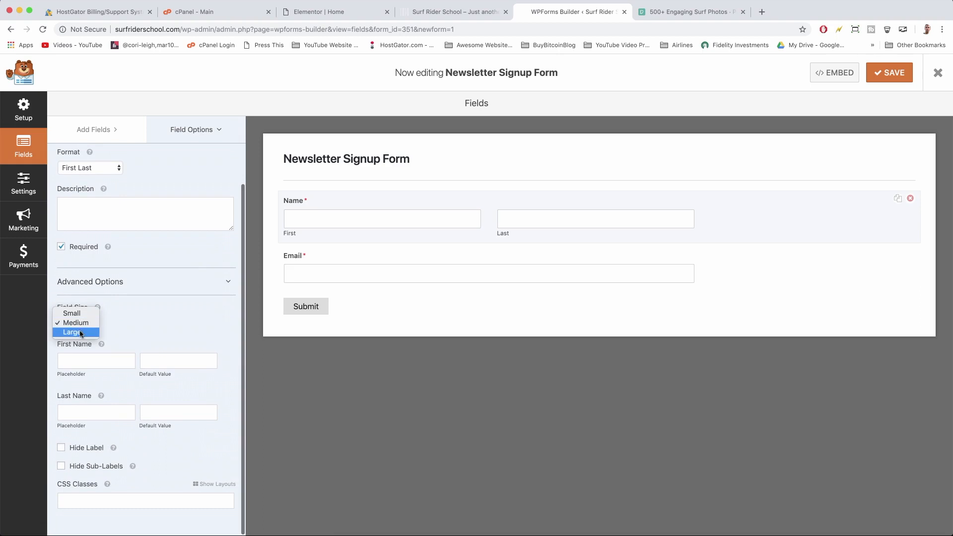
pyautogui.click(72, 332)
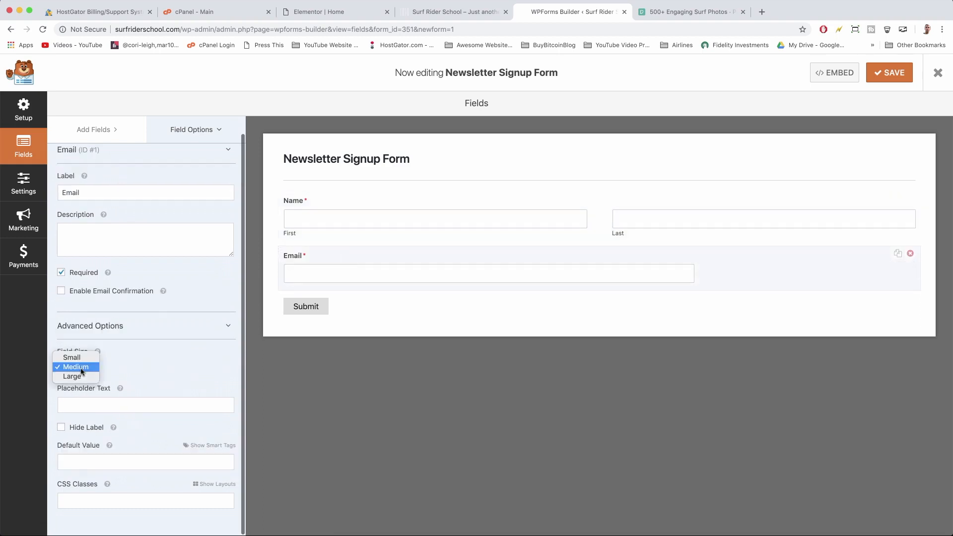
pyautogui.click(72, 376)
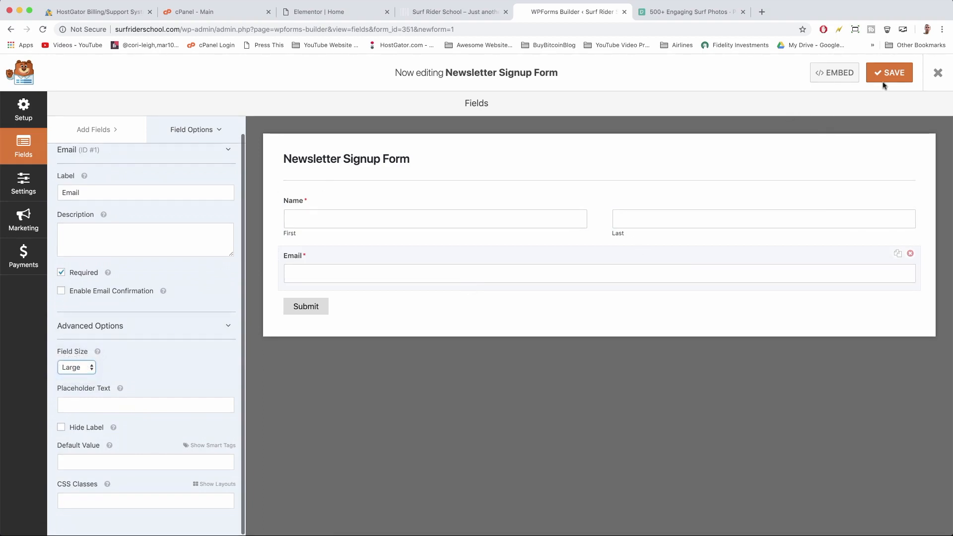
pyautogui.click(453, 11)
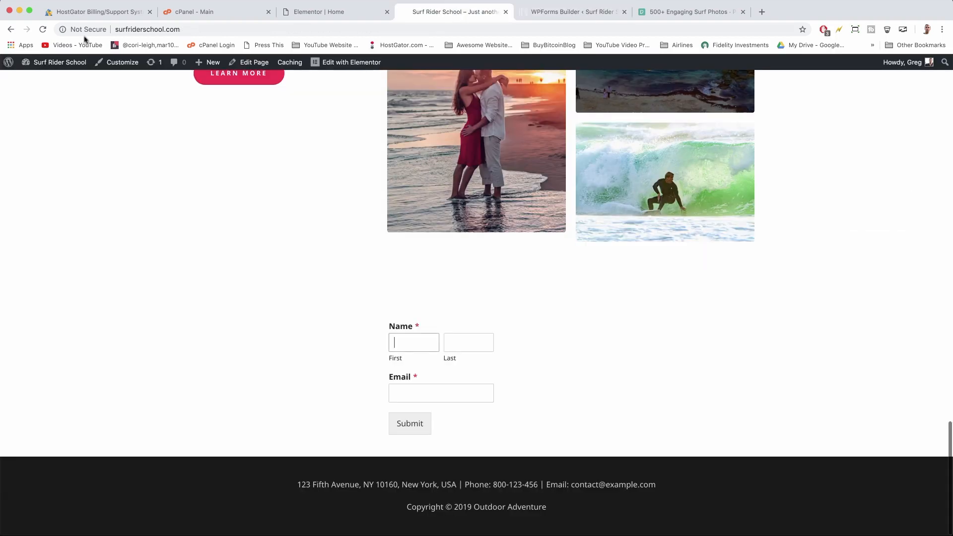
# Reload the live home page and try the wider Email field on the signup form
pyautogui.click(42, 29)
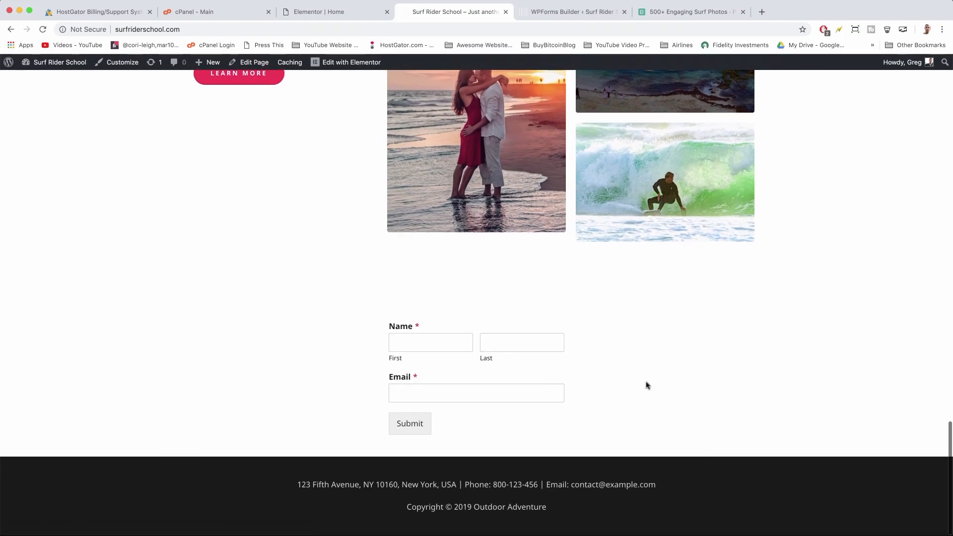
pyautogui.moveTo(617, 425)
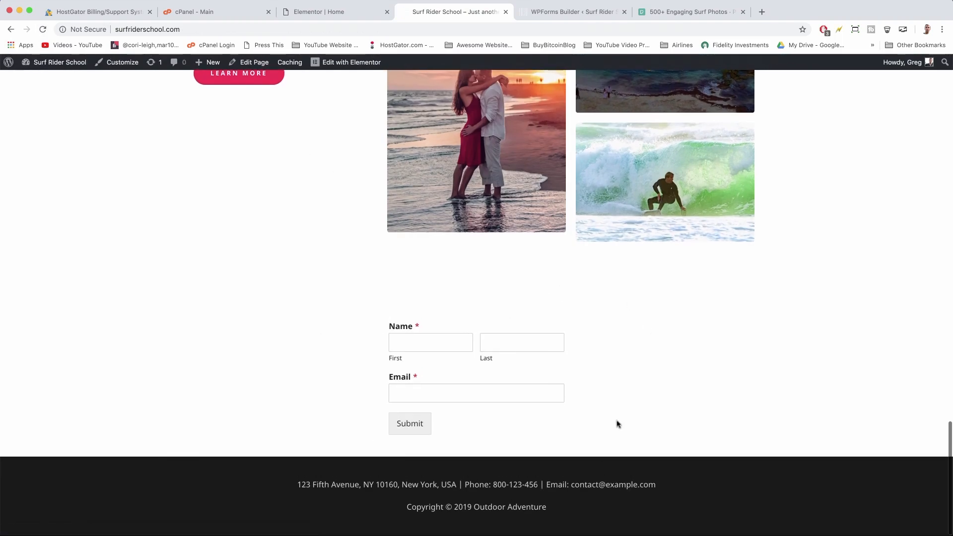
pyautogui.moveTo(379, 321)
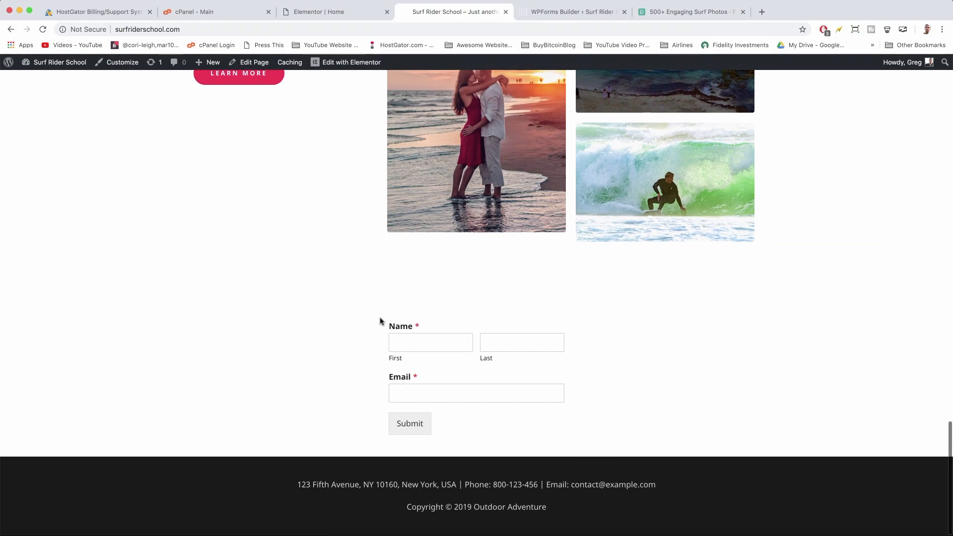
pyautogui.moveTo(695, 476)
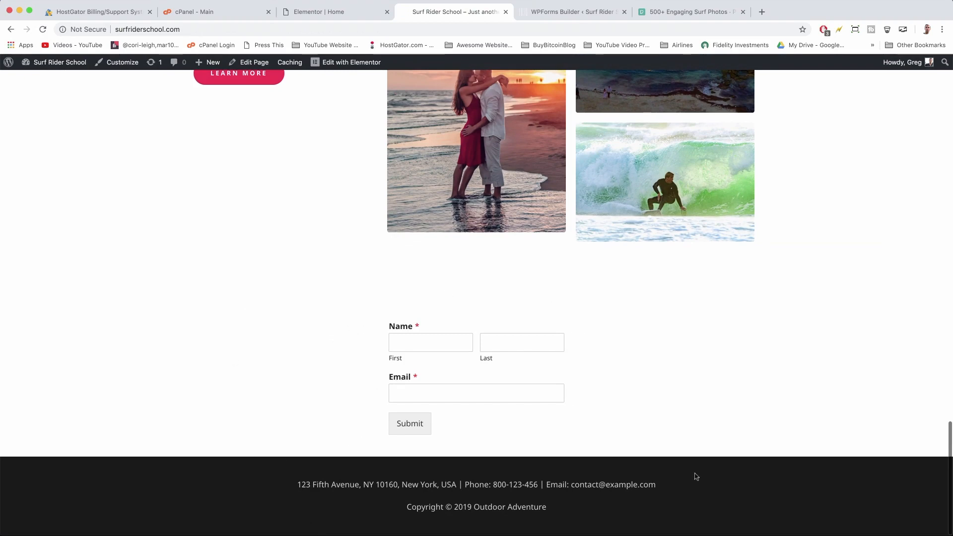
pyautogui.moveTo(513, 333)
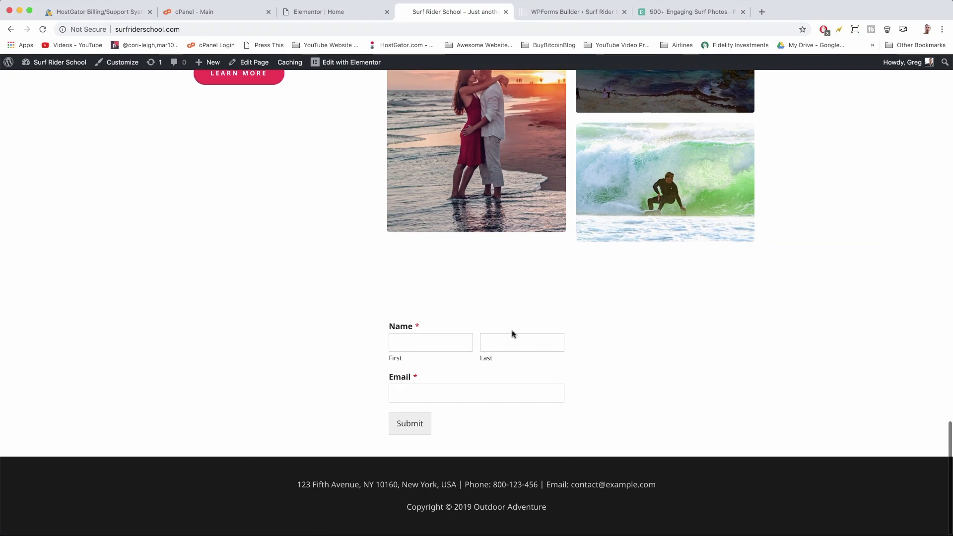
pyautogui.click(475, 393)
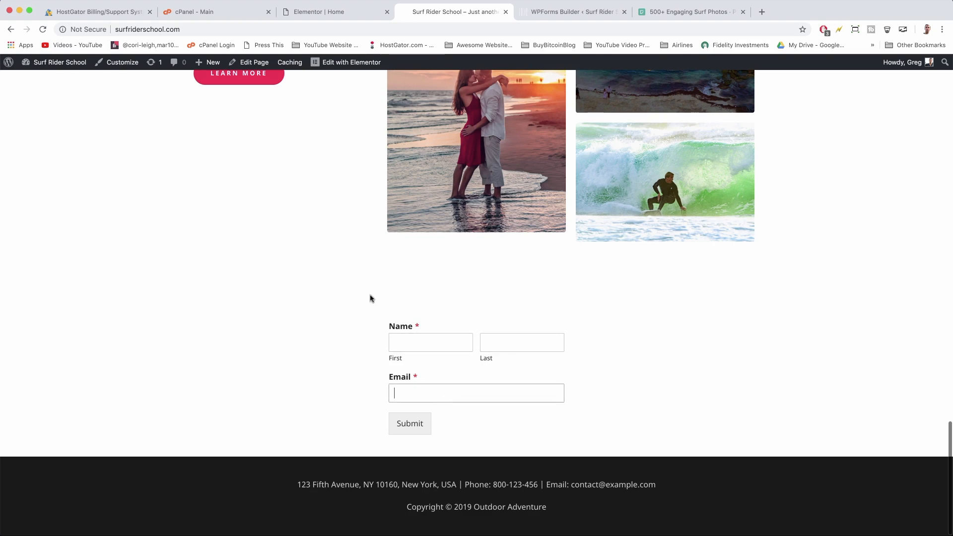
pyautogui.scroll(3)
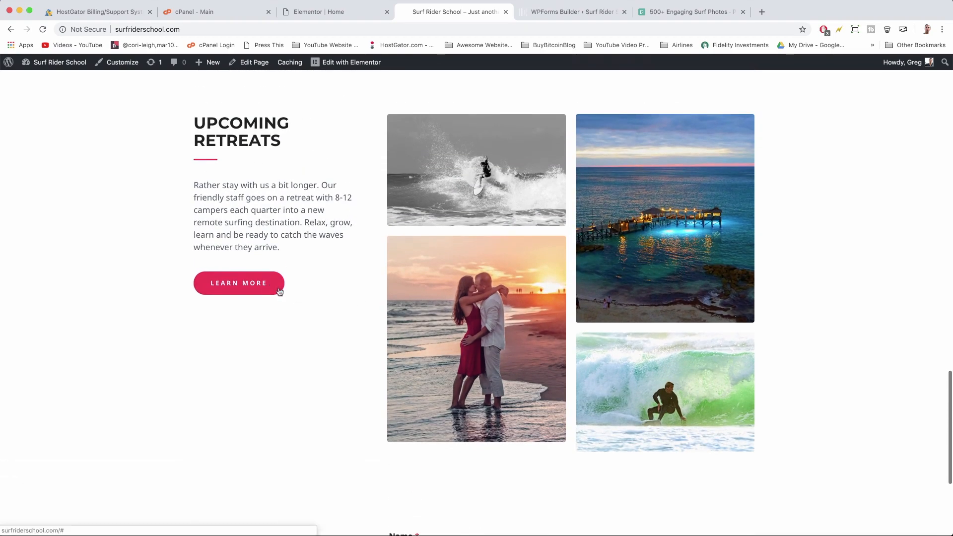
pyautogui.scroll(3)
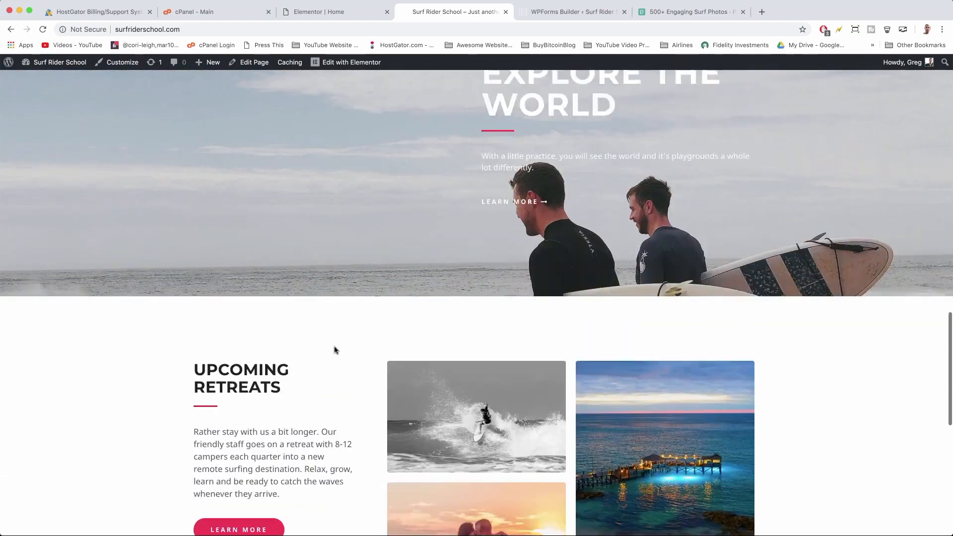
pyautogui.scroll(3)
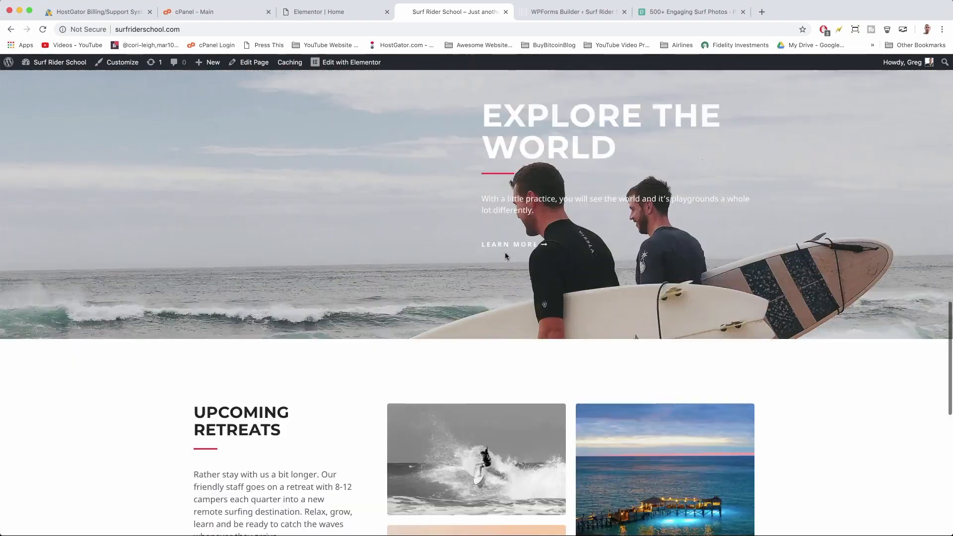
pyautogui.scroll(-3)
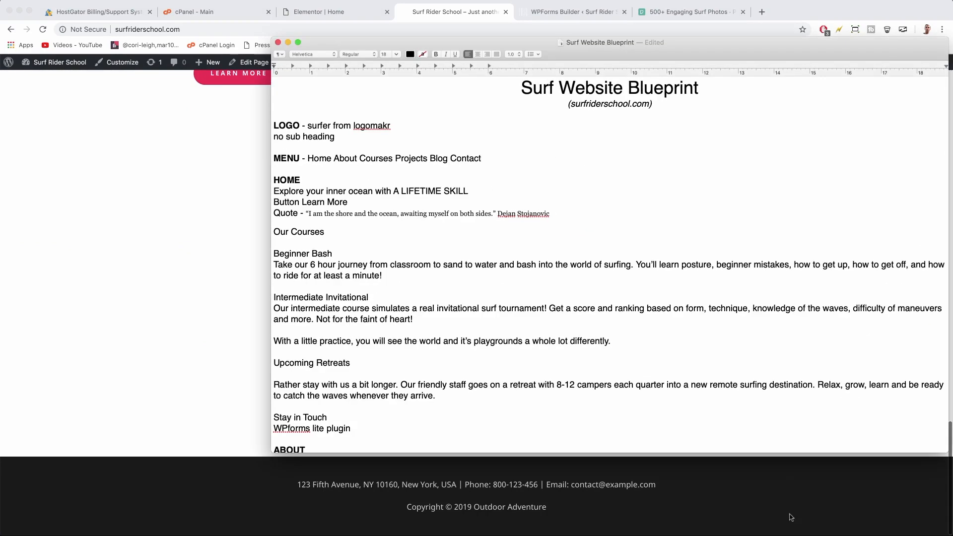
pyautogui.moveTo(498, 188)
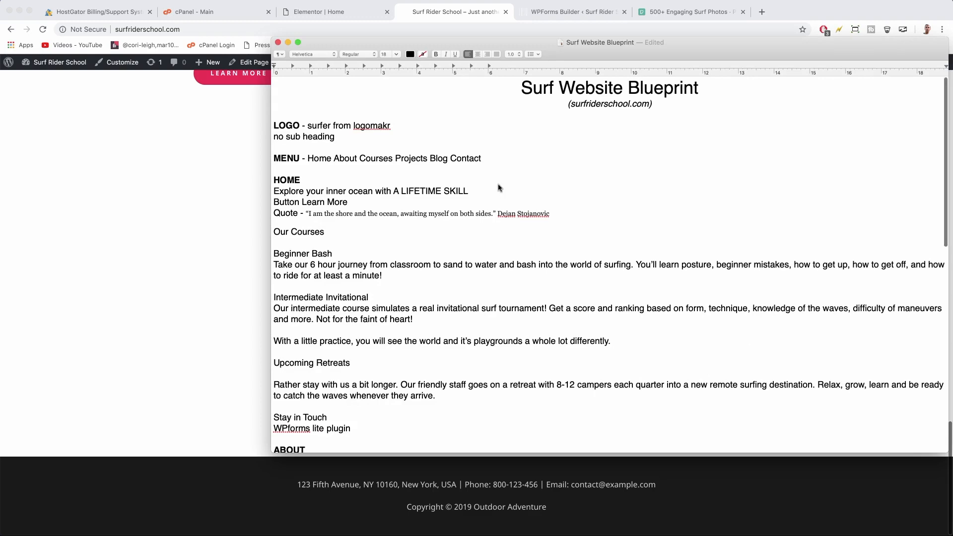
# Scroll the Surf Website Blueprint down to the Stay in Touch notes
pyautogui.scroll(-3)
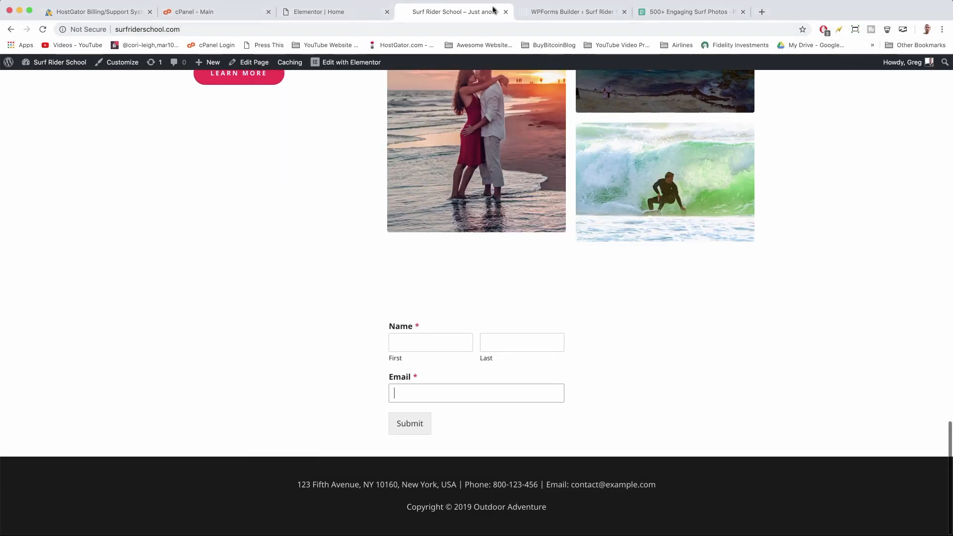
# Launch Customize from the admin bar on the live Surf Rider School site
pyautogui.click(571, 12)
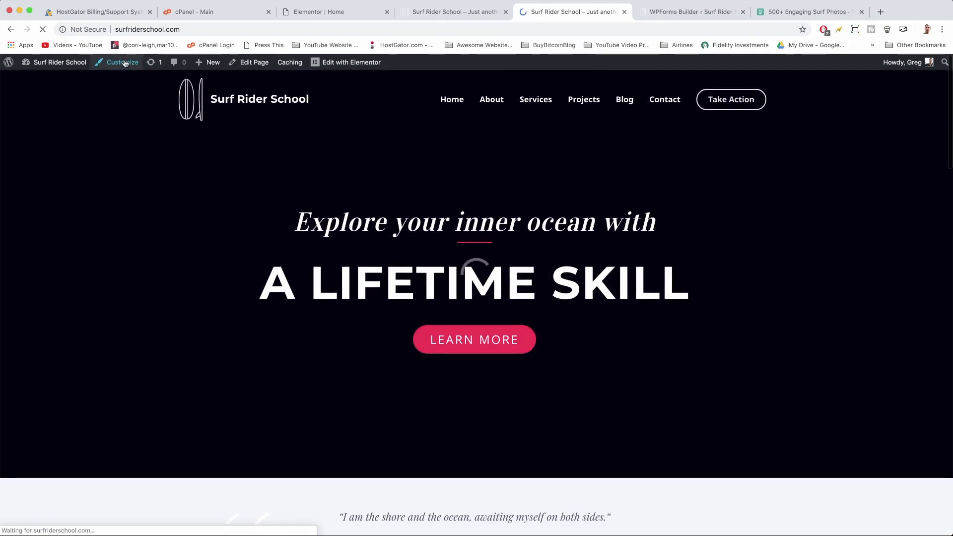
pyautogui.click(121, 62)
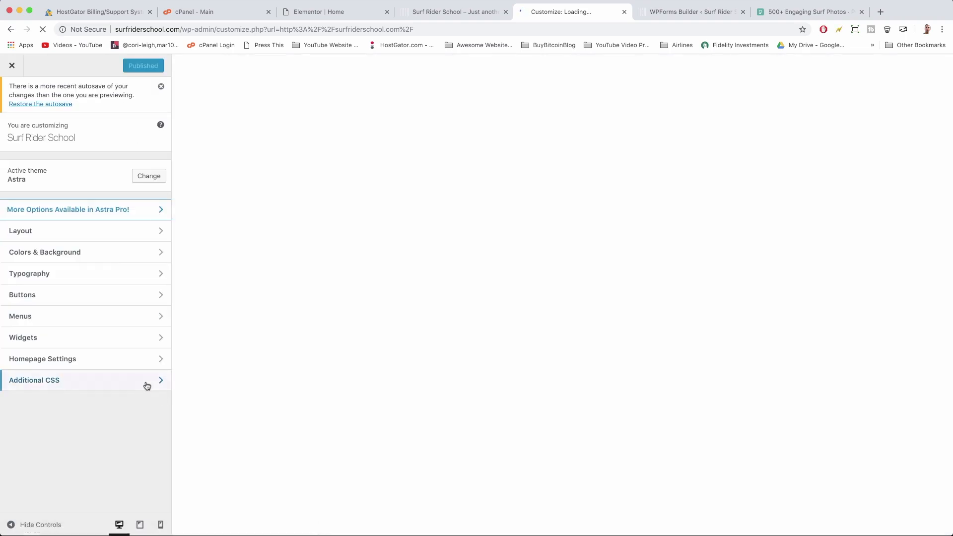
# Add Additional CSS for rounded pink field borders and 44px field height
pyautogui.click(67, 380)
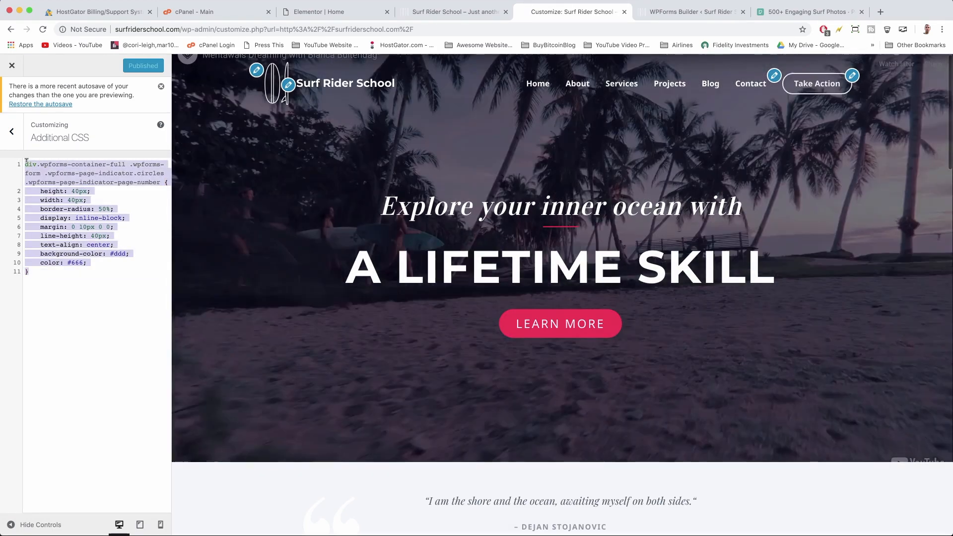
pyautogui.rightClick(36, 129)
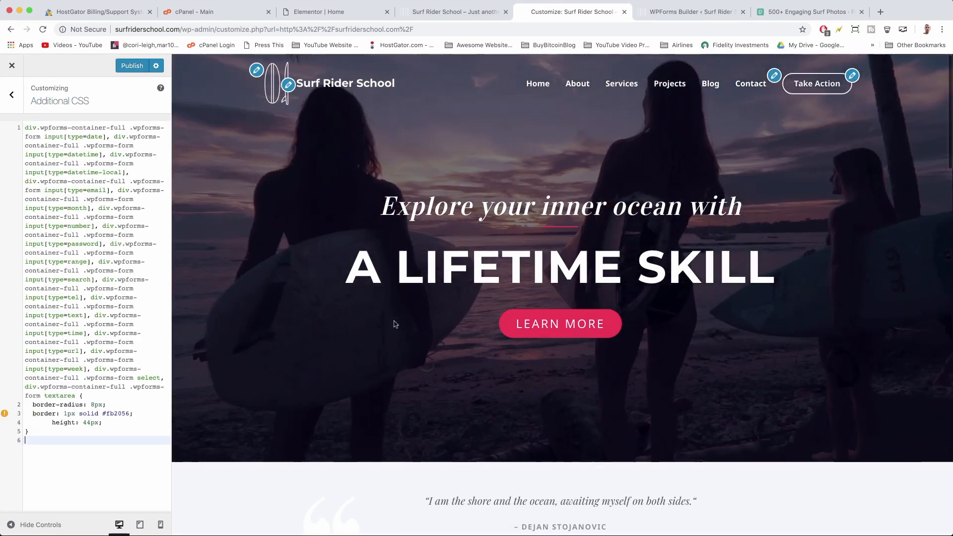
pyautogui.scroll(-3)
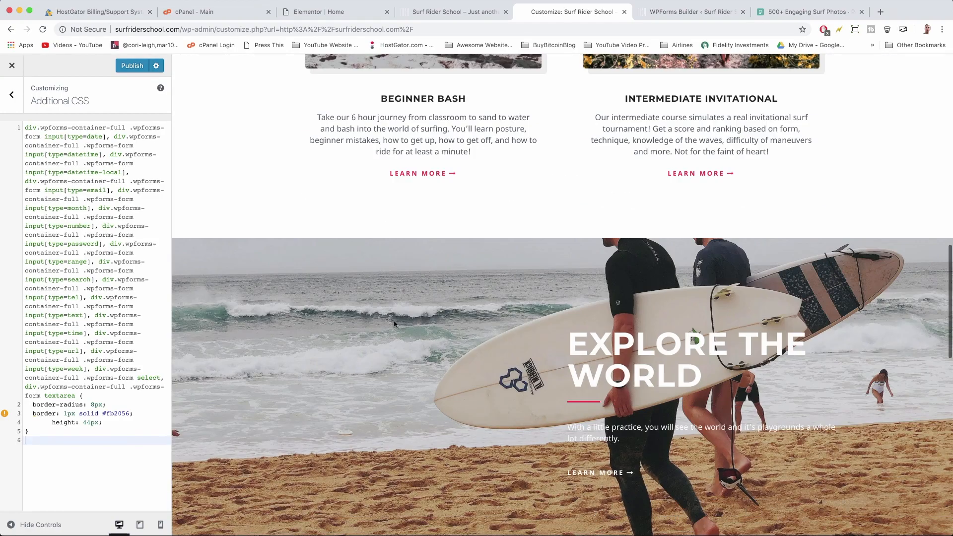
pyautogui.scroll(-3)
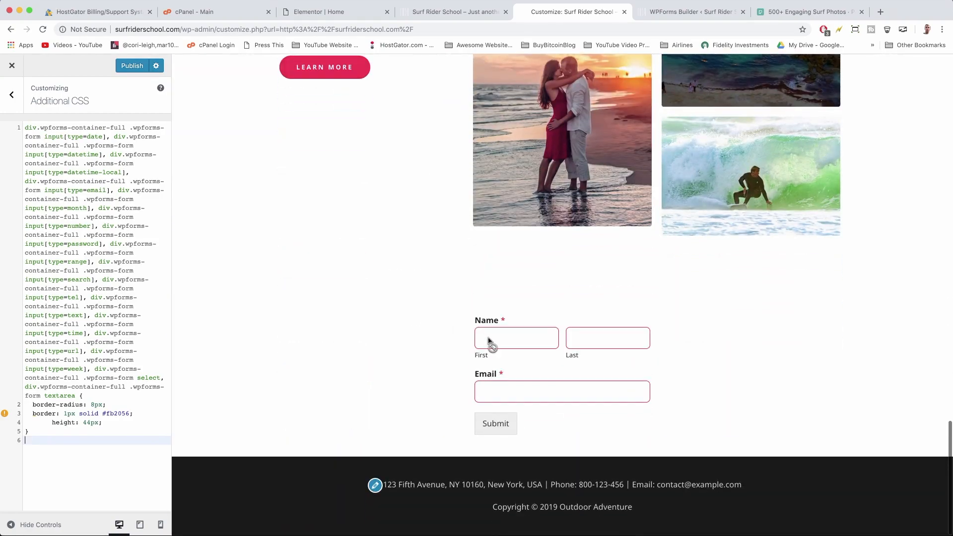
pyautogui.click(607, 338)
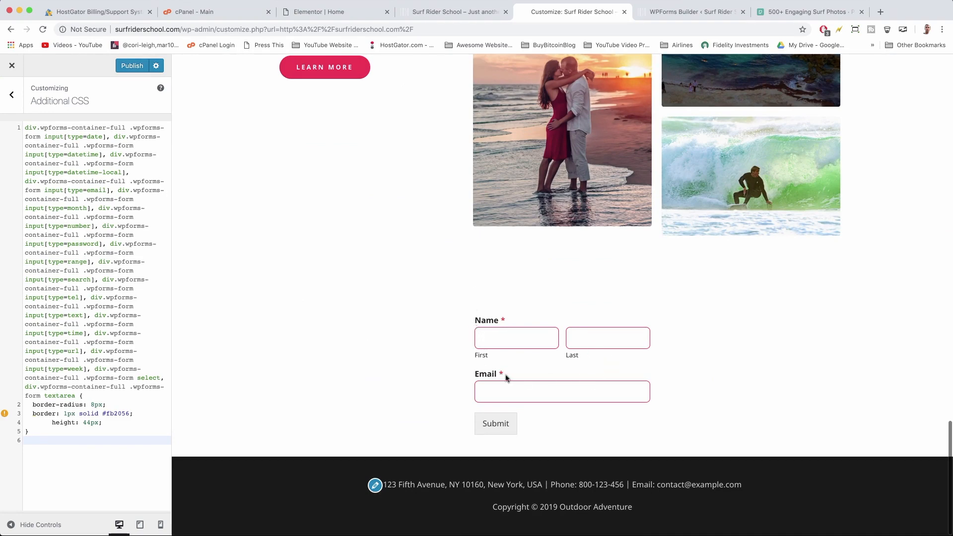
pyautogui.moveTo(512, 397)
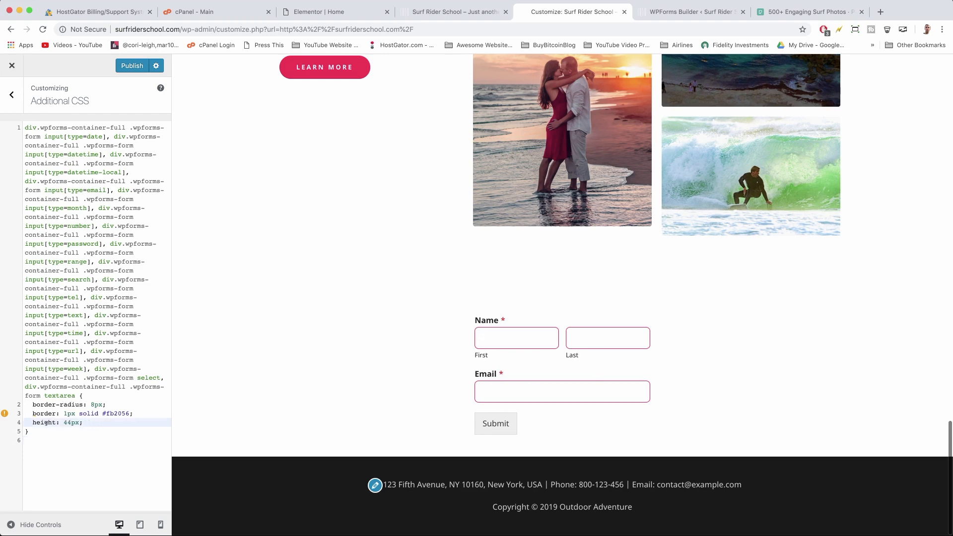
pyautogui.press('enter')
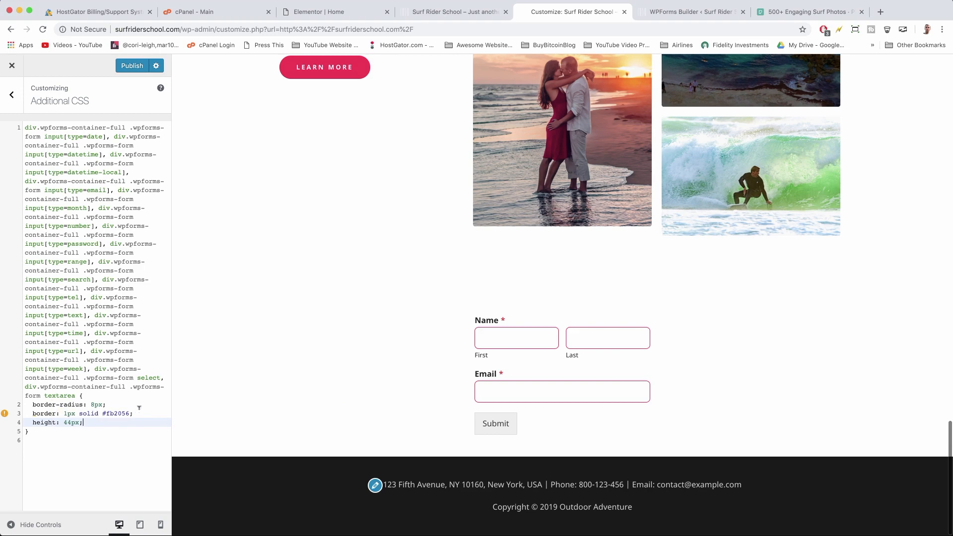
# Publish the custom CSS and go back to the WPForms builder
pyautogui.click(132, 66)
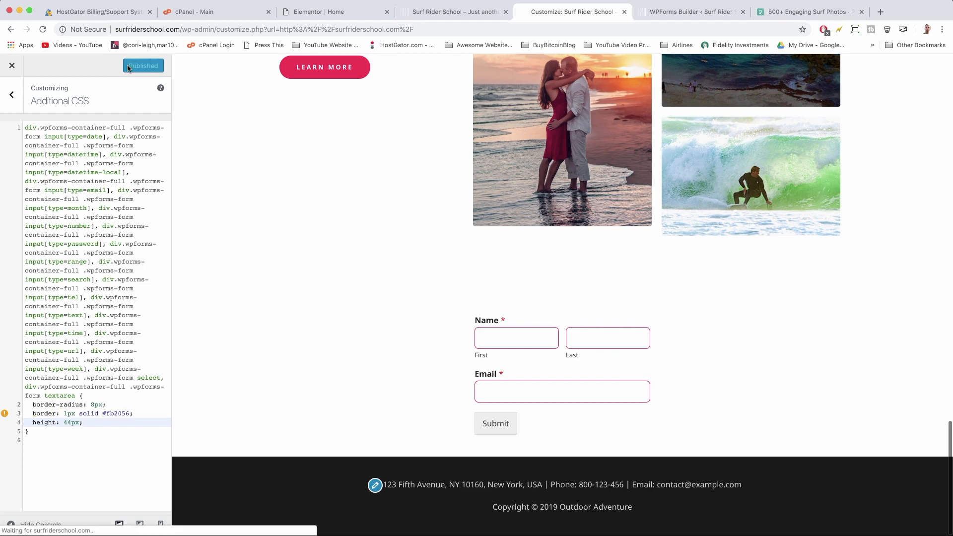
pyautogui.click(142, 65)
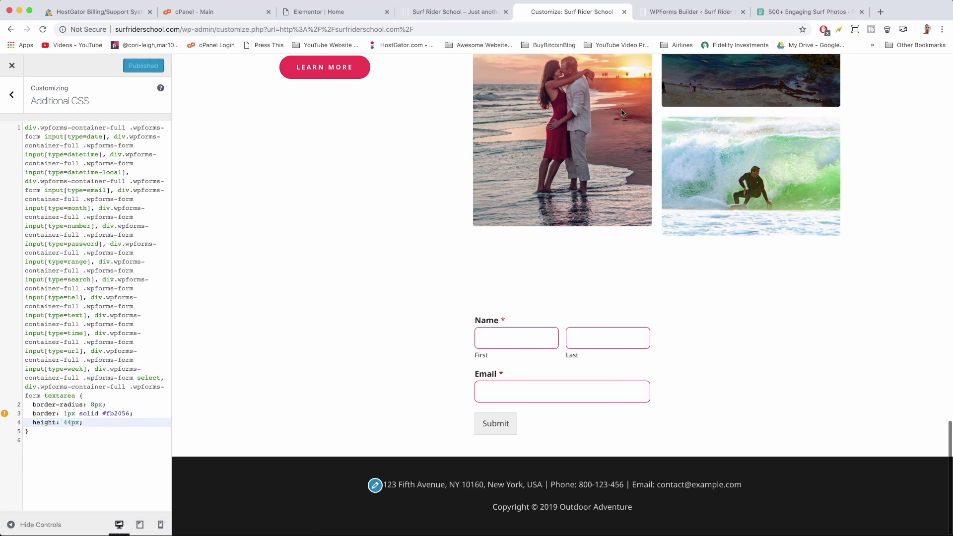
pyautogui.click(691, 11)
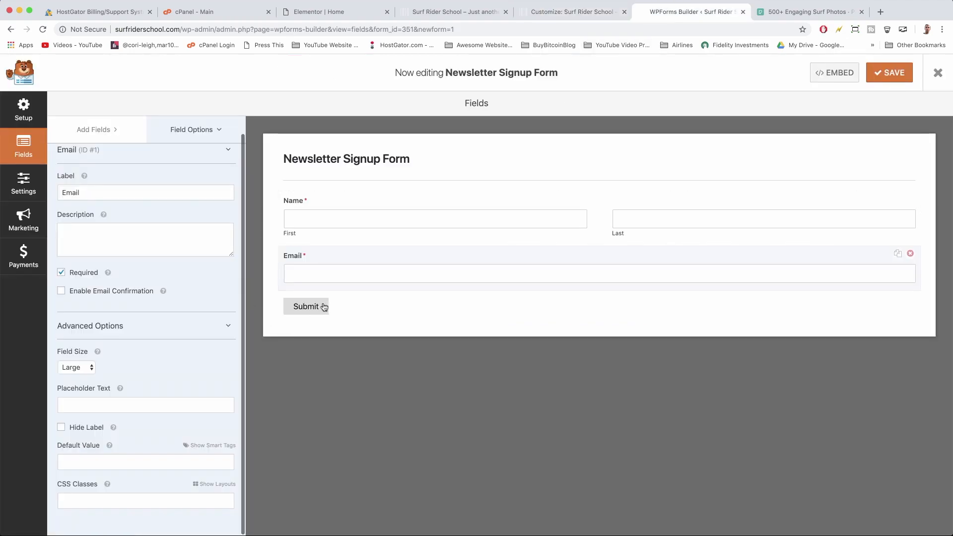
# Change the Submit Button Text to 'Join Our Newsletter' in General settings and save
pyautogui.click(23, 184)
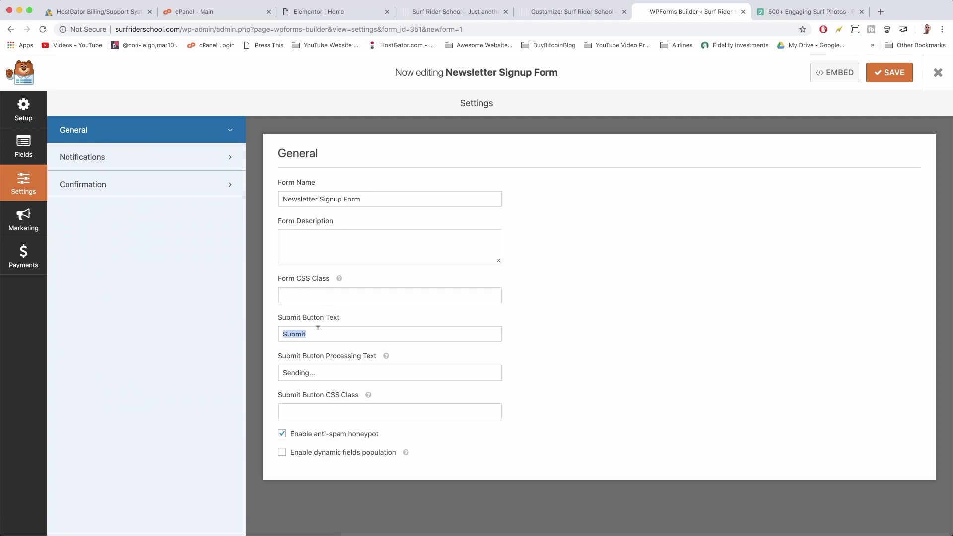
pyautogui.write('Join Our Ne')
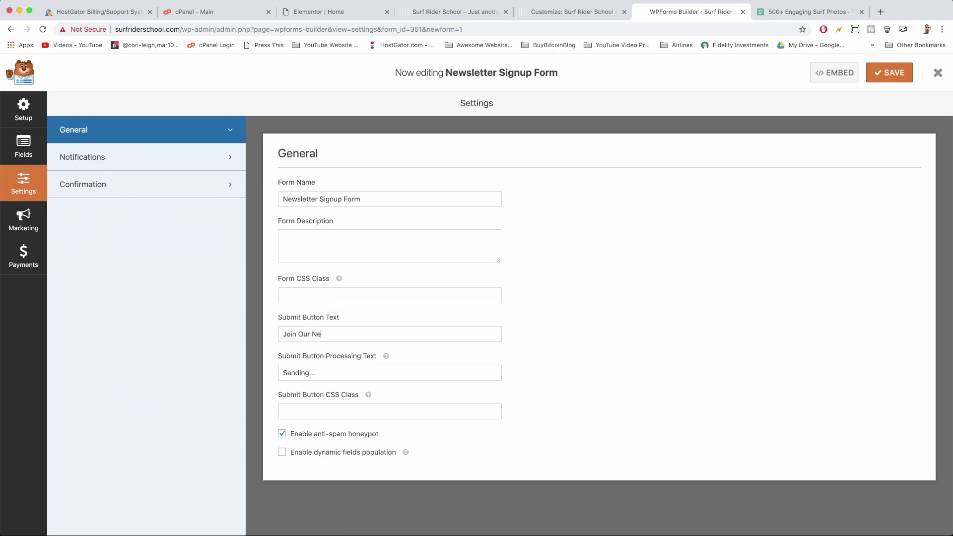
pyautogui.write('wsletter')
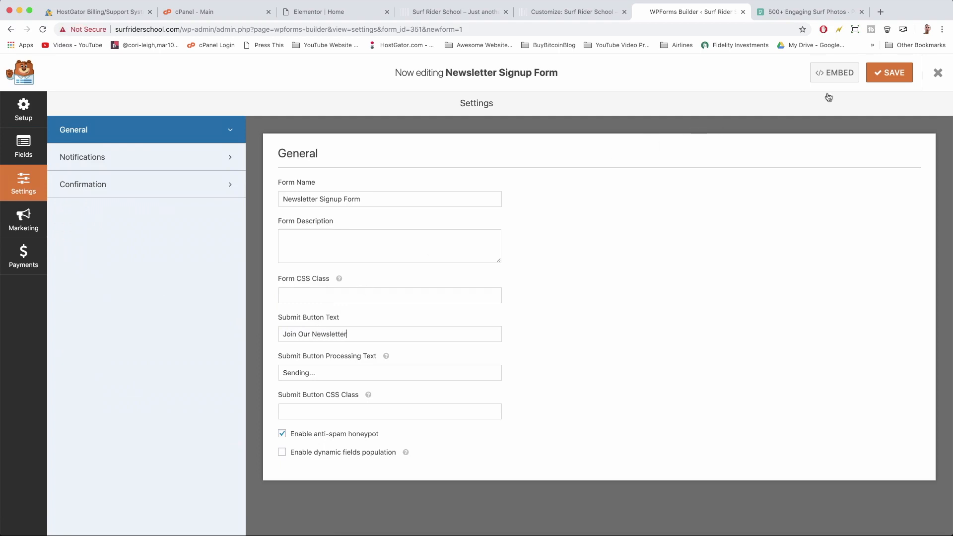
pyautogui.click(571, 11)
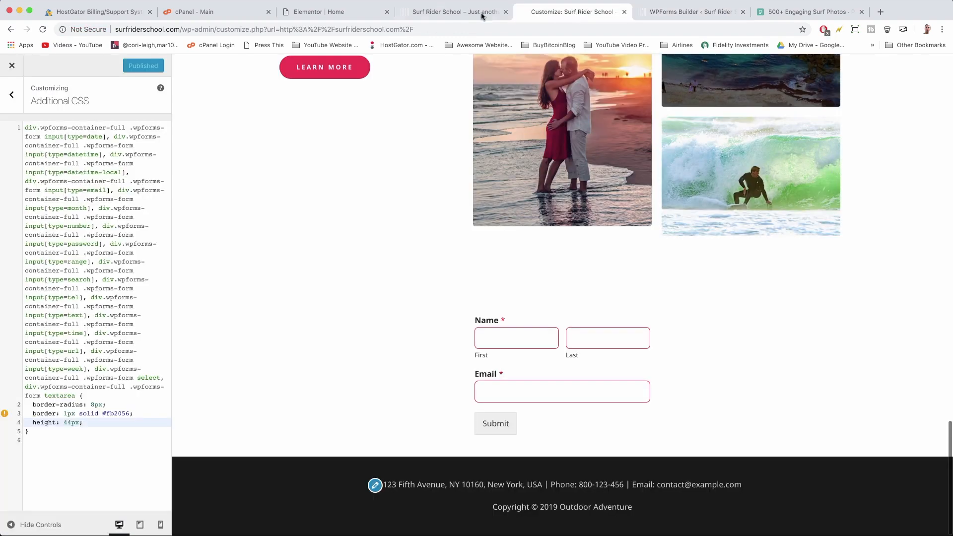
# Check the pink-bordered fields and Join Our Newsletter button live, then return to Elementor
pyautogui.click(455, 11)
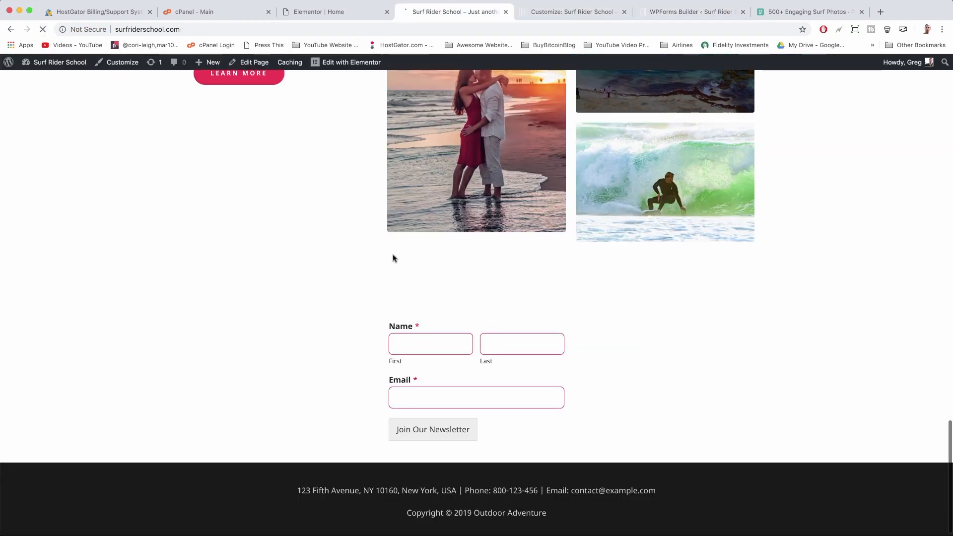
pyautogui.click(429, 343)
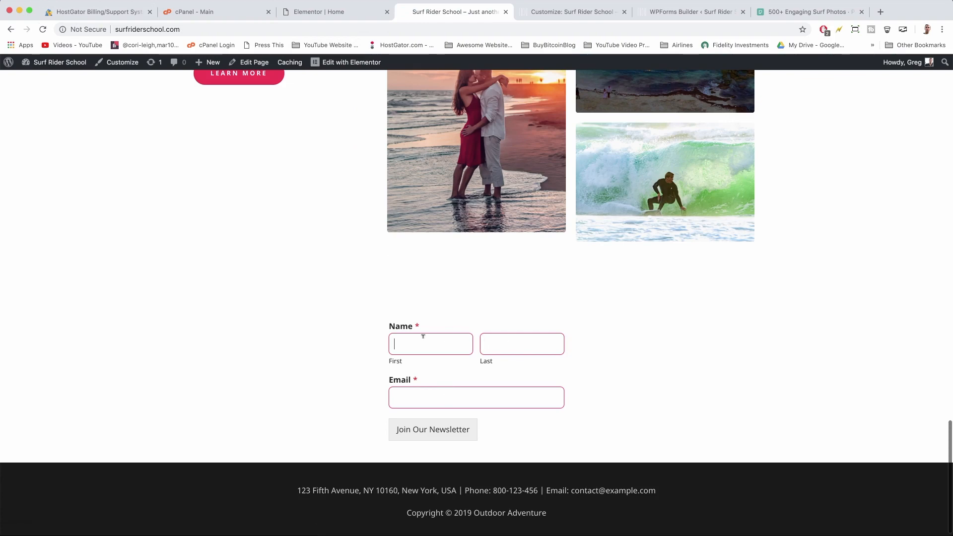
pyautogui.click(316, 11)
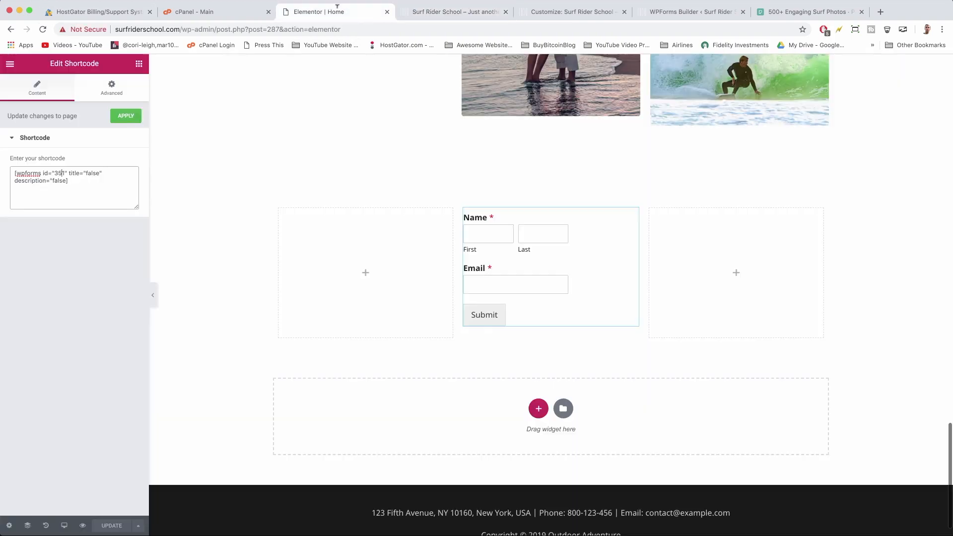
# Reuse the Upcoming Retreats heading as a centered 'Get Updates' heading in the form column
pyautogui.write('1')
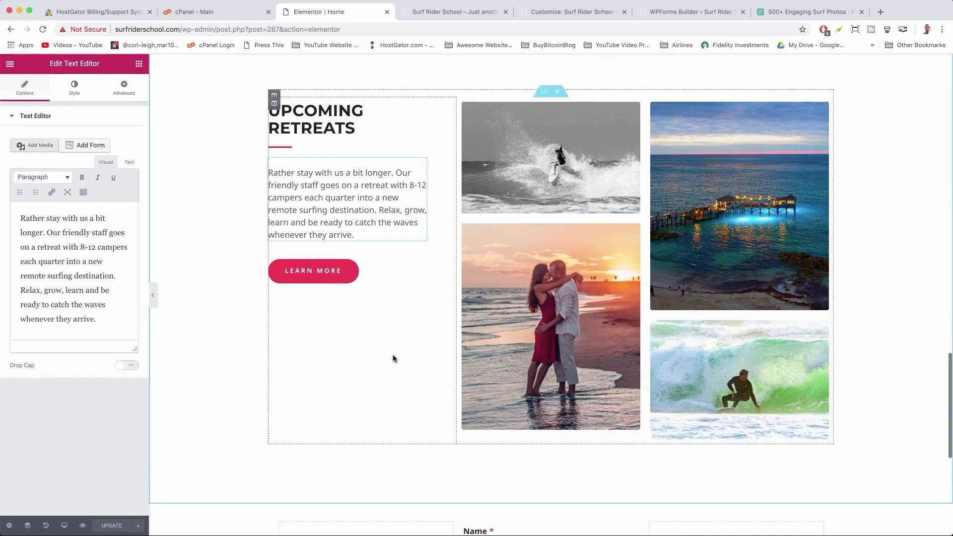
pyautogui.click(191, 418)
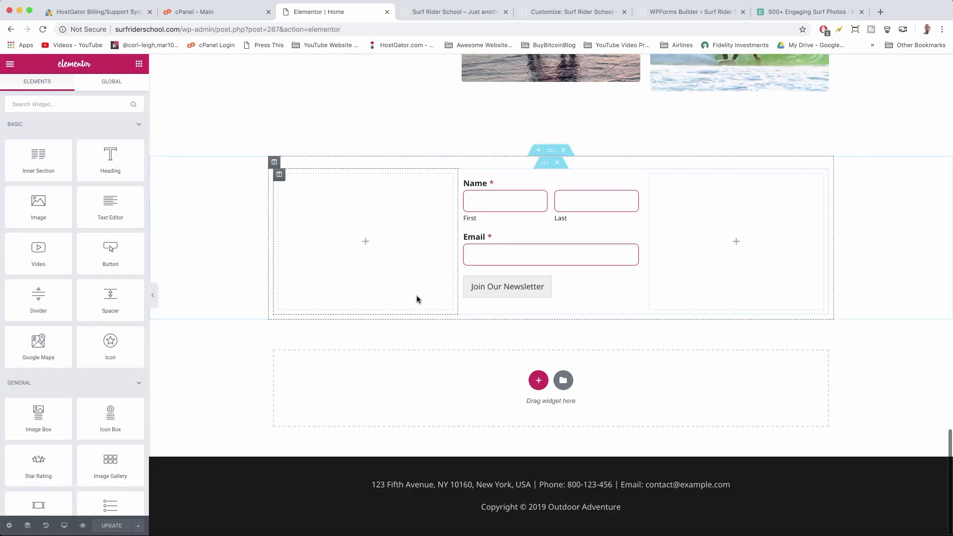
pyautogui.scroll(3)
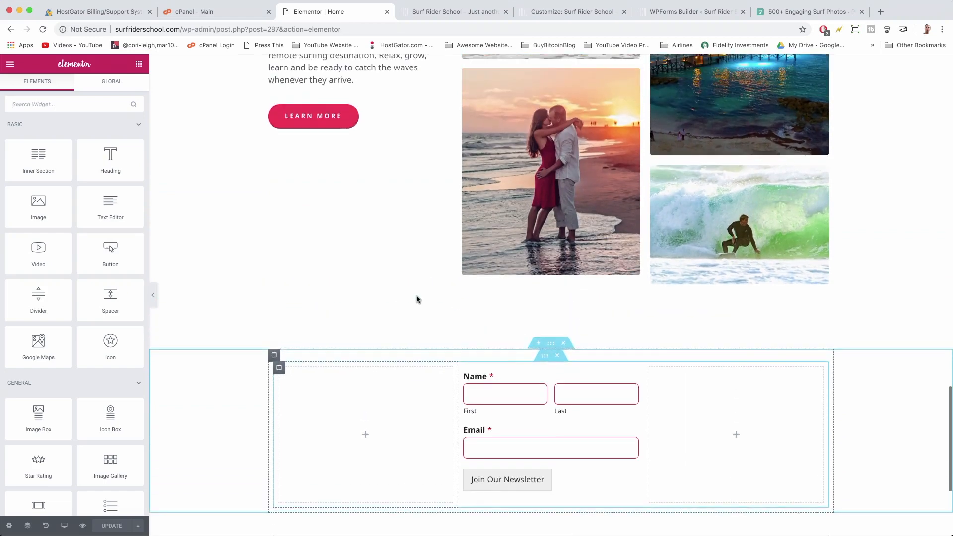
pyautogui.scroll(3)
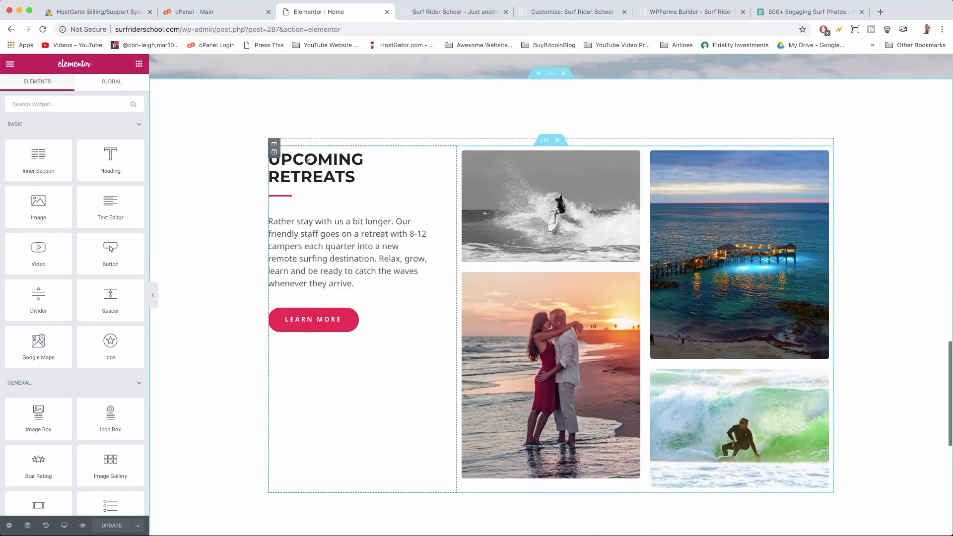
pyautogui.click(316, 167)
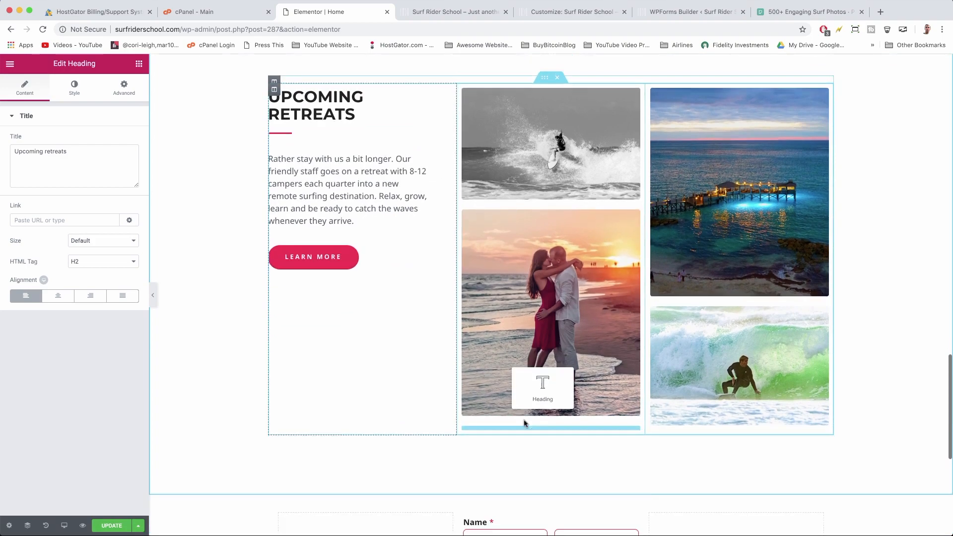
# Save the Home page with Update and view it on the live site
pyautogui.scroll(-3)
pyautogui.write('Get UpDates')
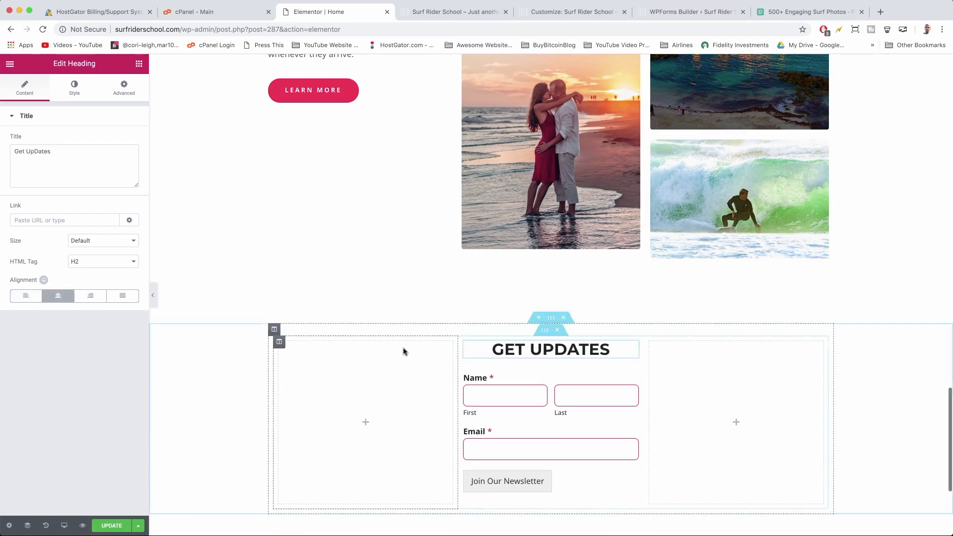
pyautogui.click(111, 525)
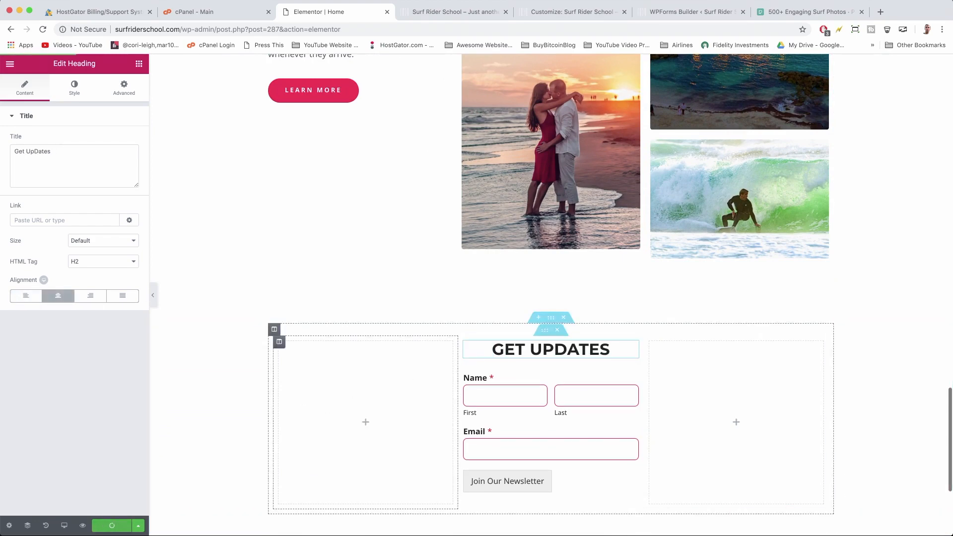
pyautogui.click(455, 11)
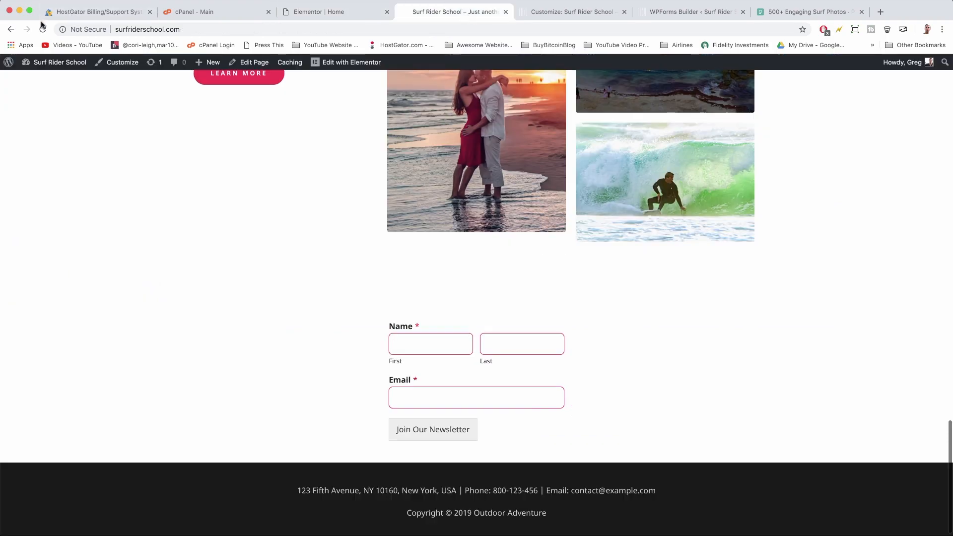
pyautogui.scroll(3)
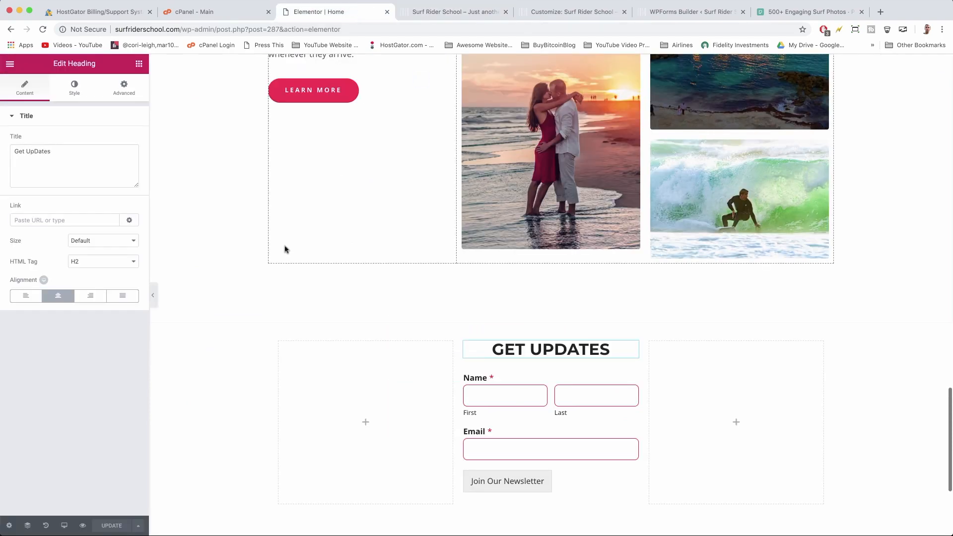
# Duplicate the Upcoming Retreats pink divider and center the copy beneath Get Updates
pyautogui.scroll(3)
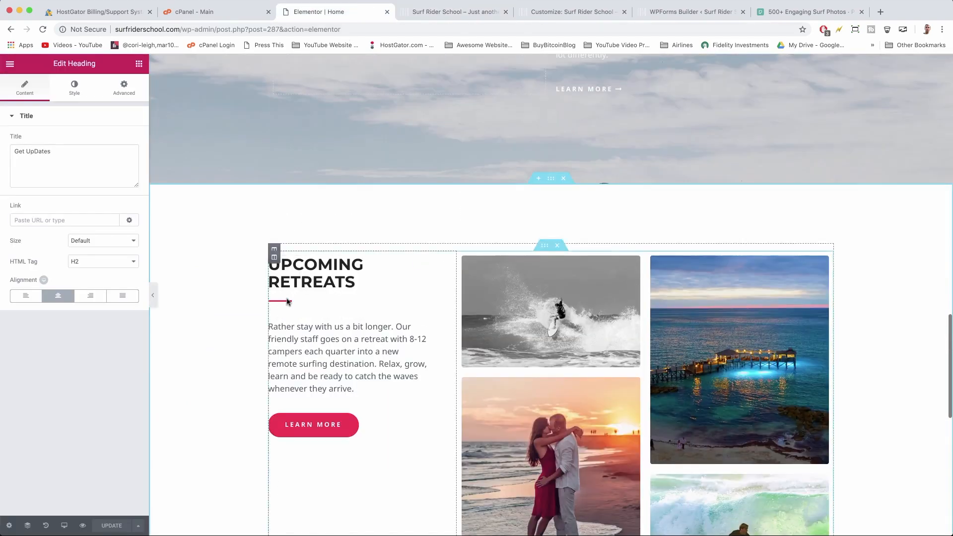
pyautogui.click(286, 301)
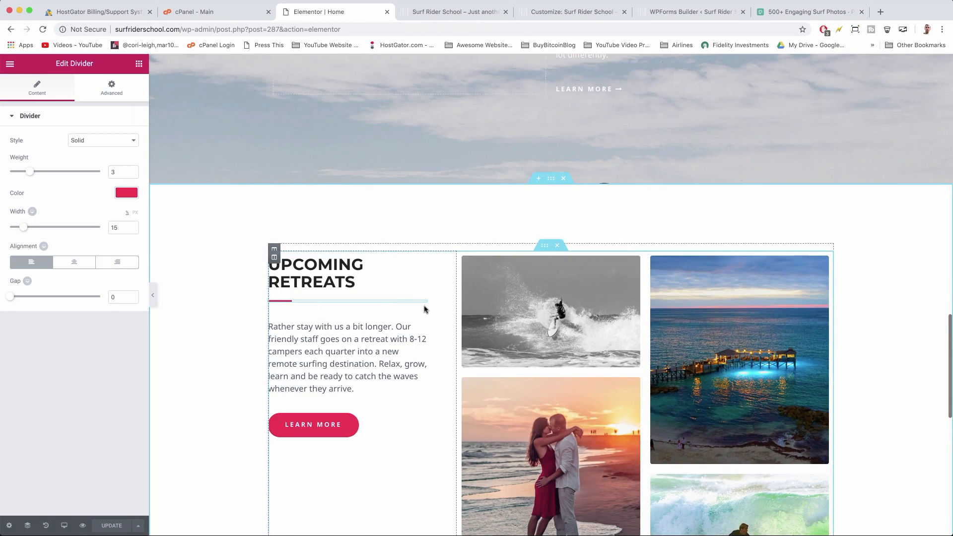
pyautogui.rightClick(425, 308)
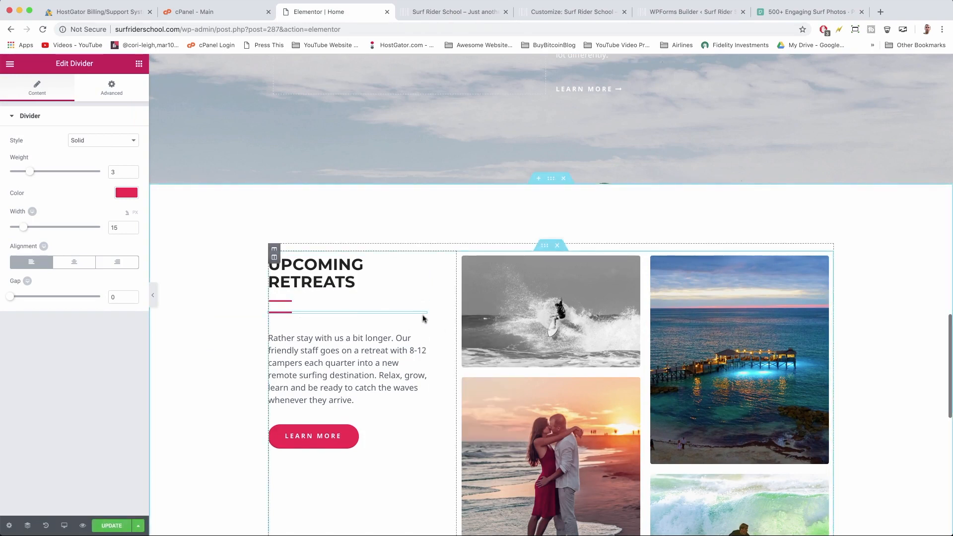
pyautogui.scroll(-3)
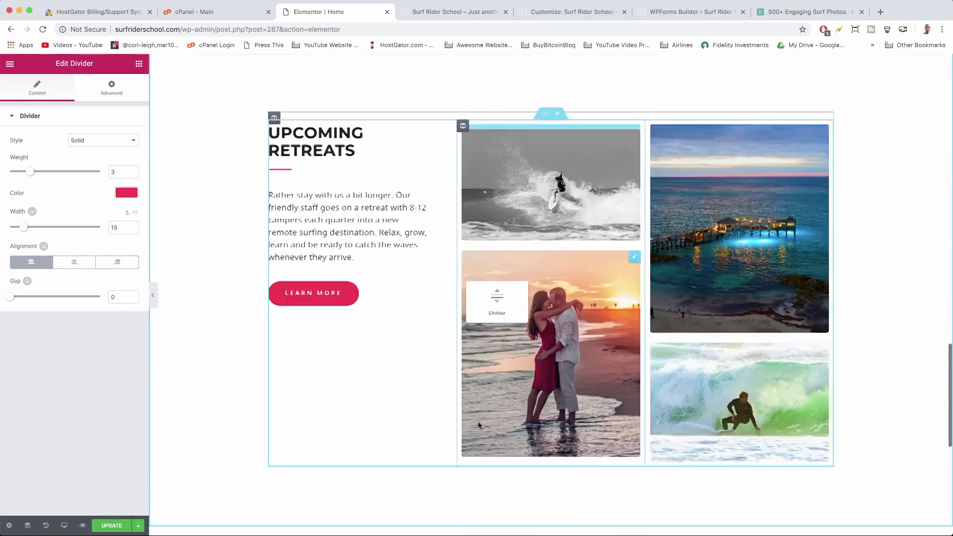
pyautogui.scroll(-3)
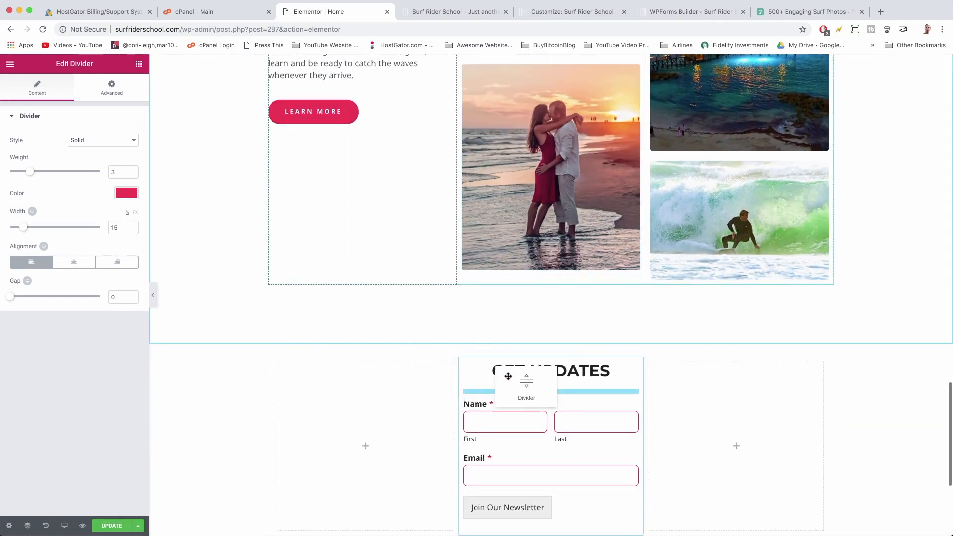
pyautogui.click(74, 262)
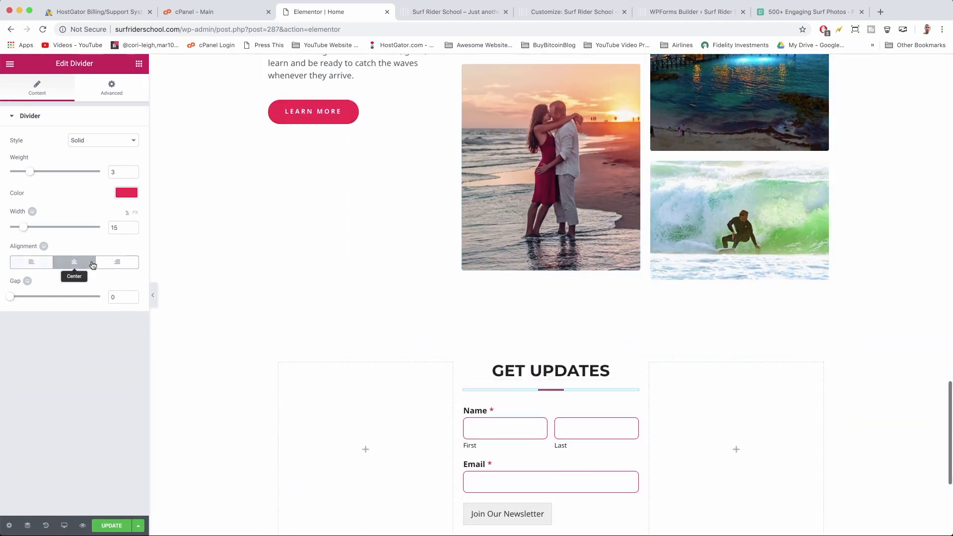